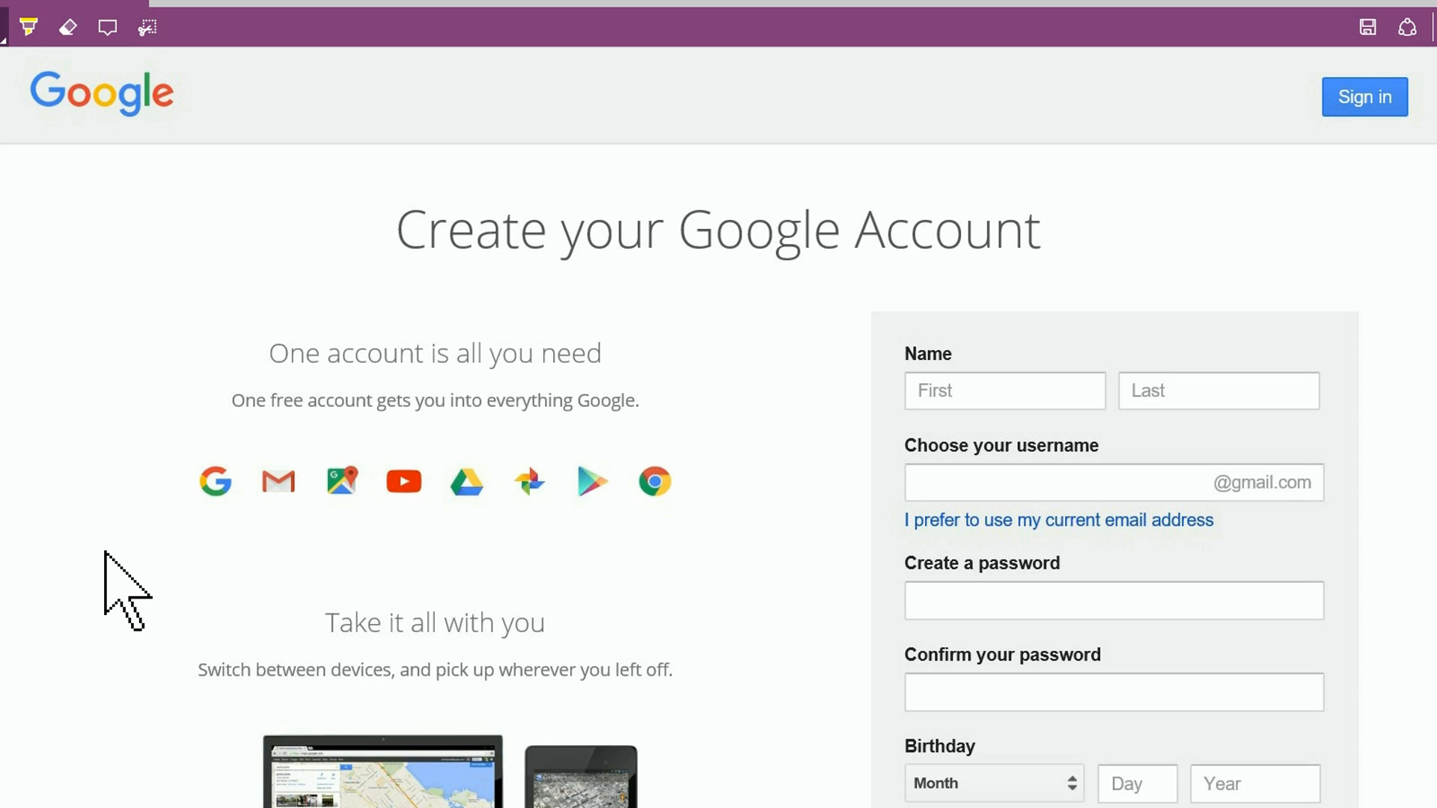
mouse_move(139, 307)
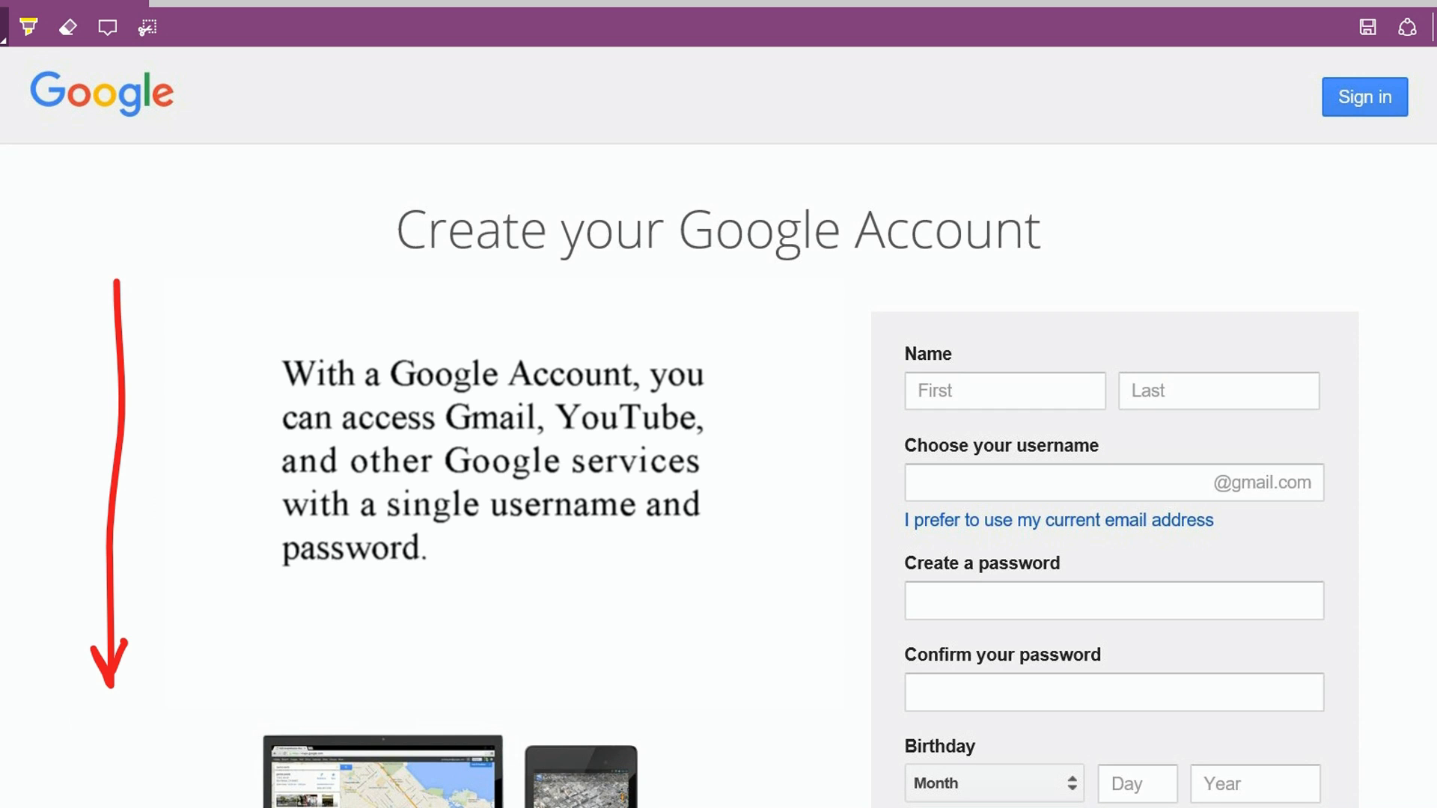
mouse_move(783, 801)
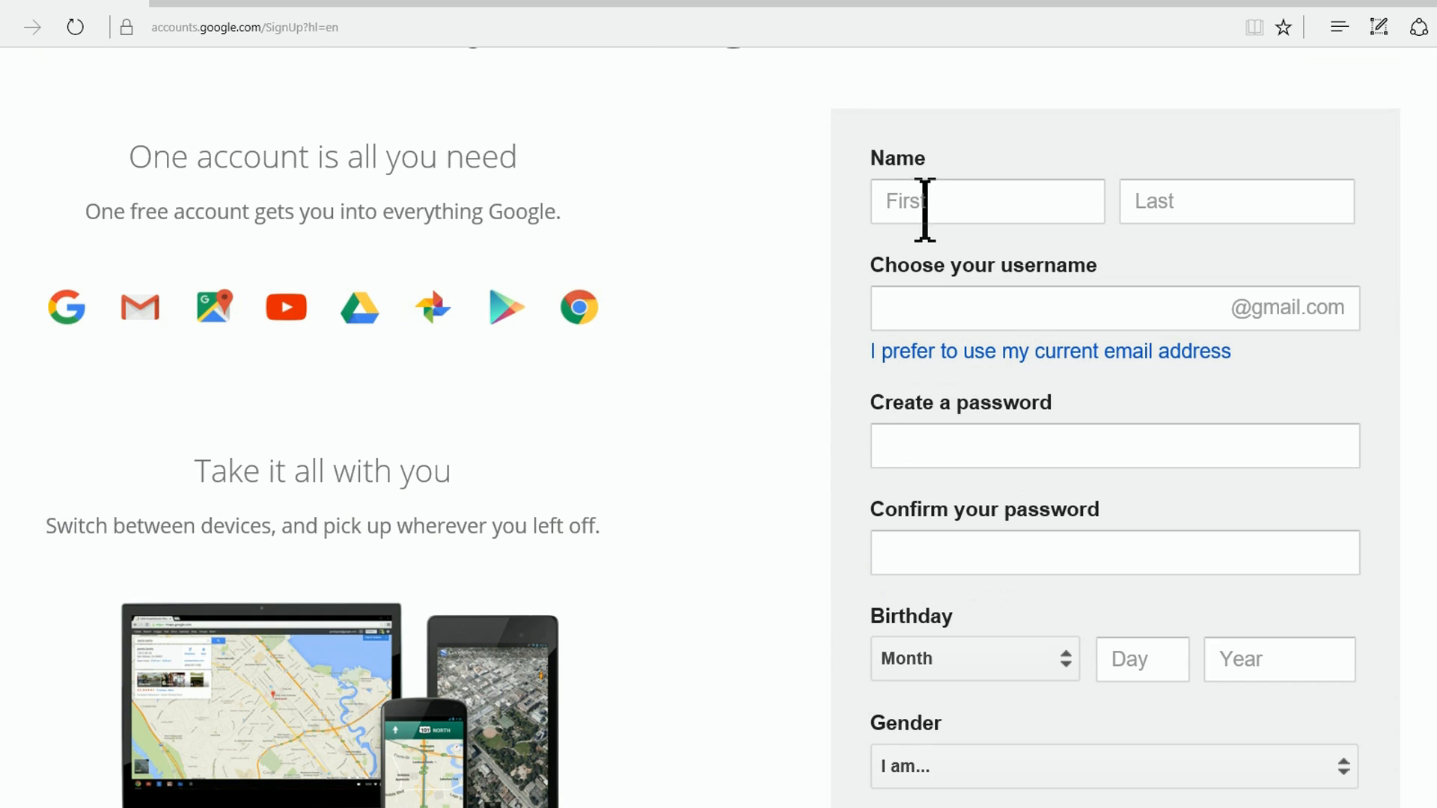
Step: Enter the name Eggs Ample and the username SuperEasyTechTips
text(Eg)
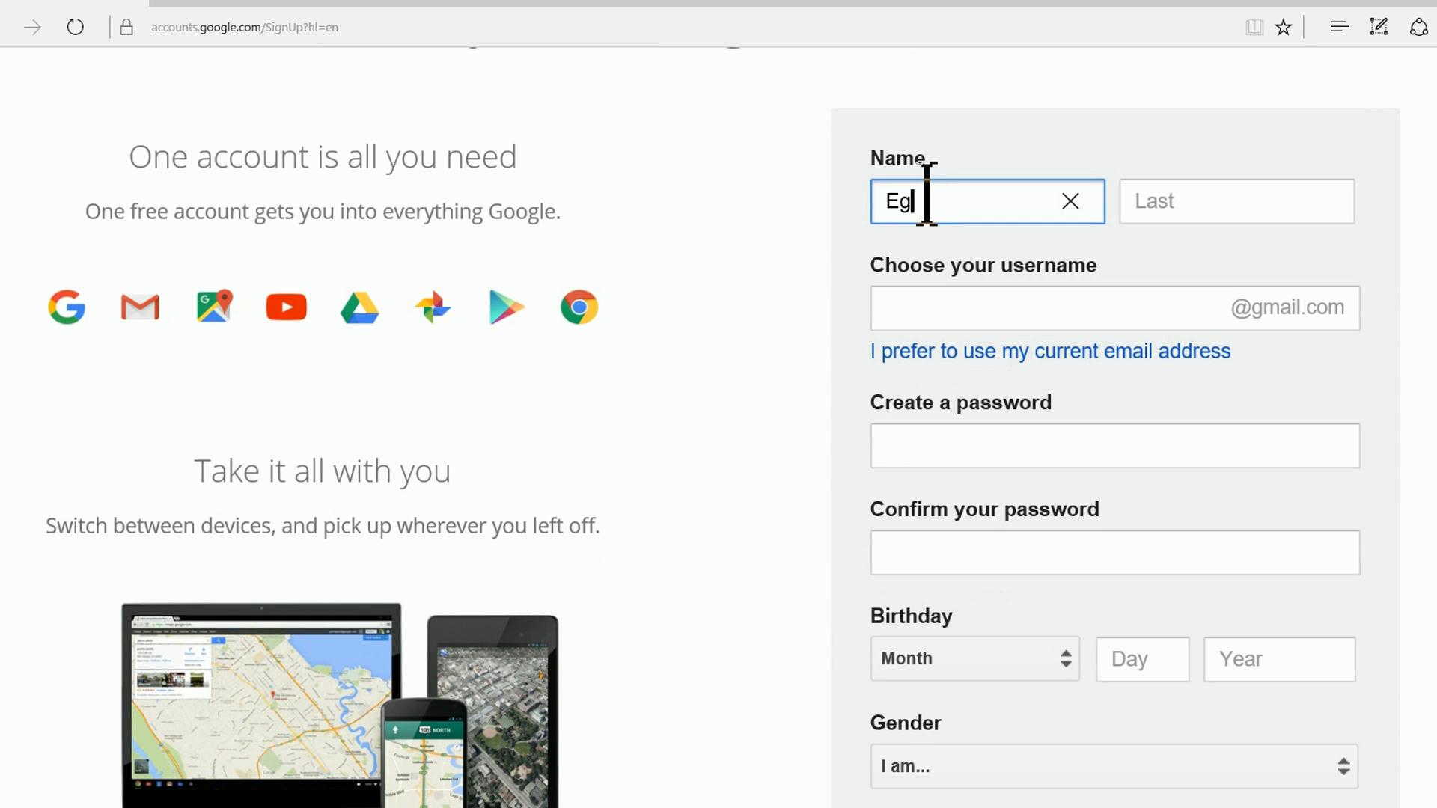
click(1236, 201)
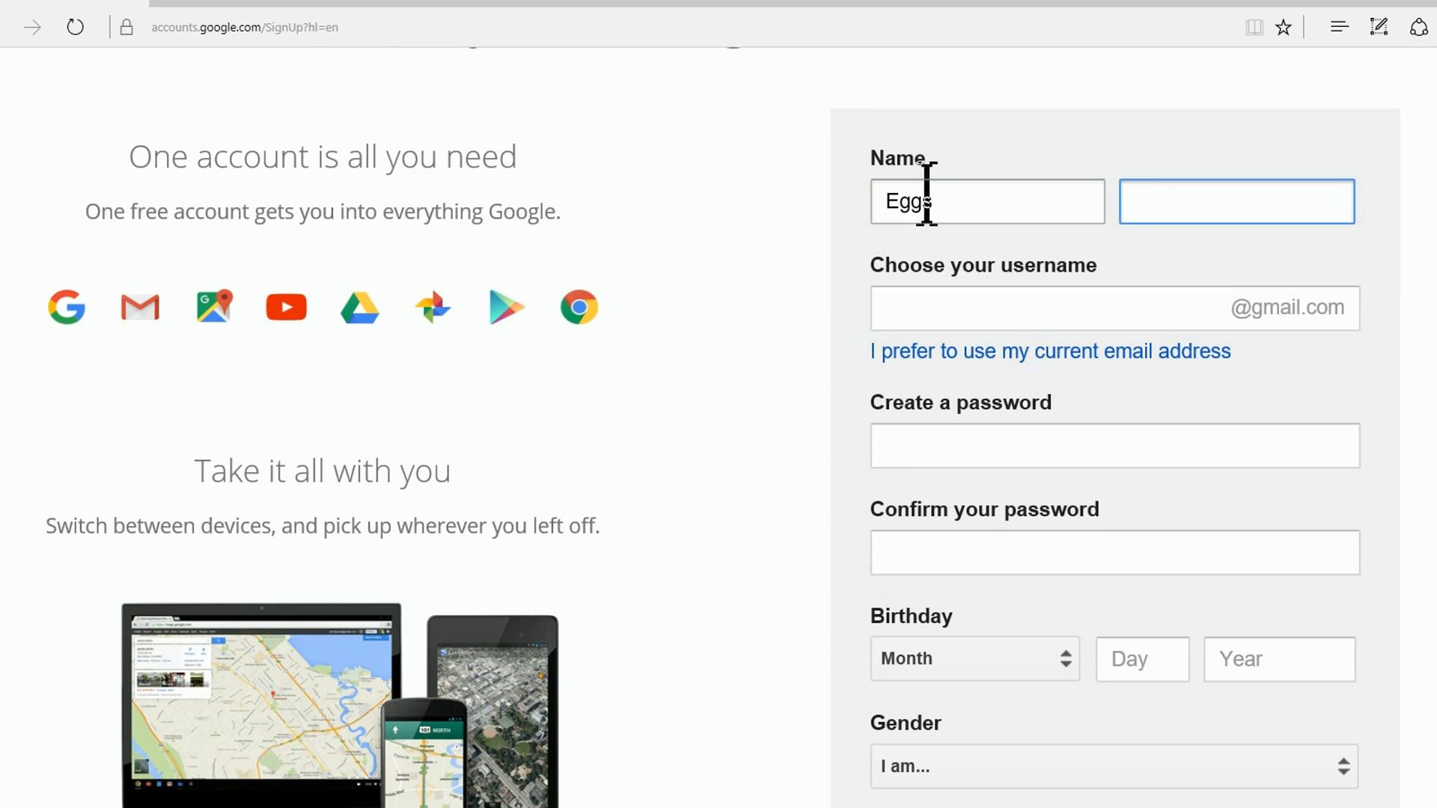
text(Ample)
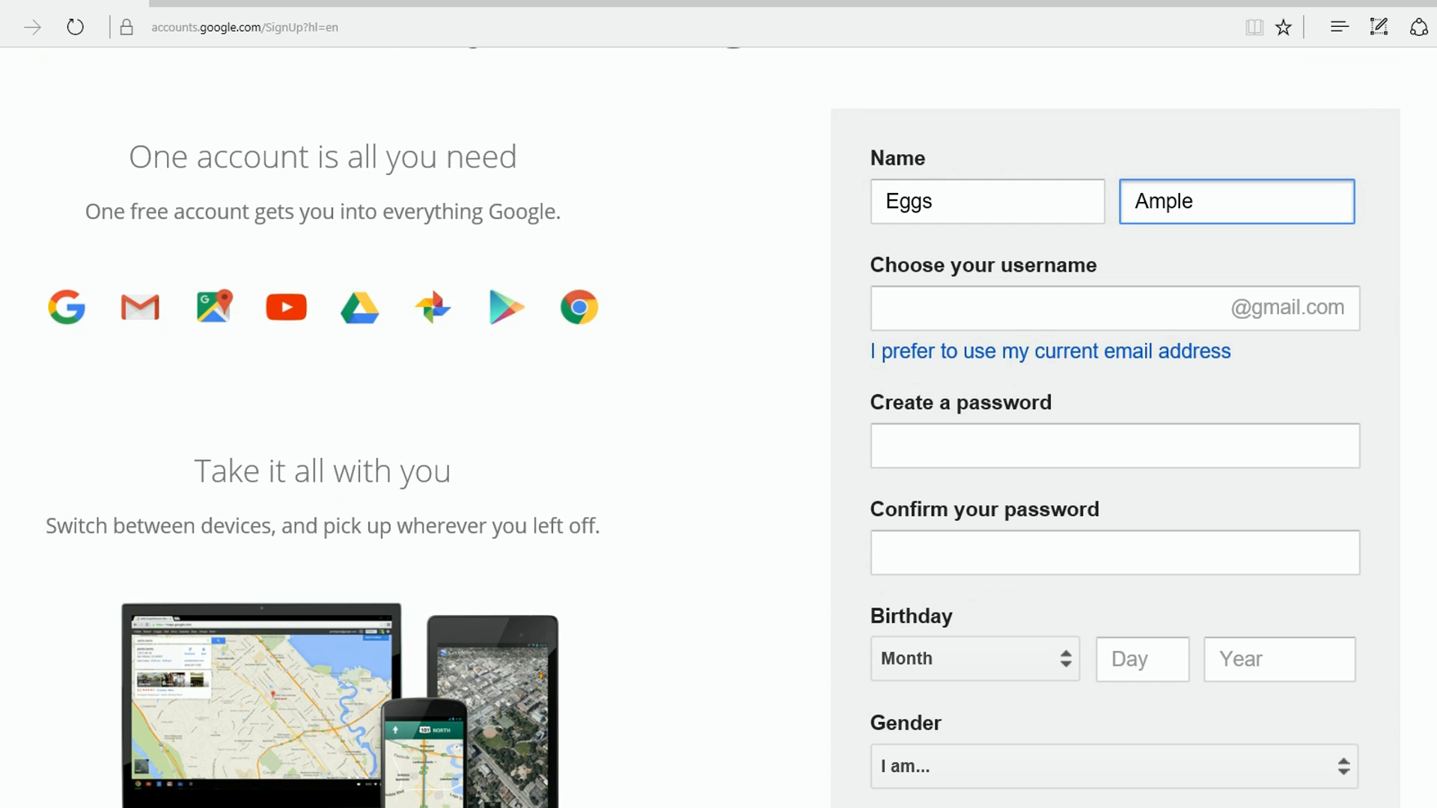
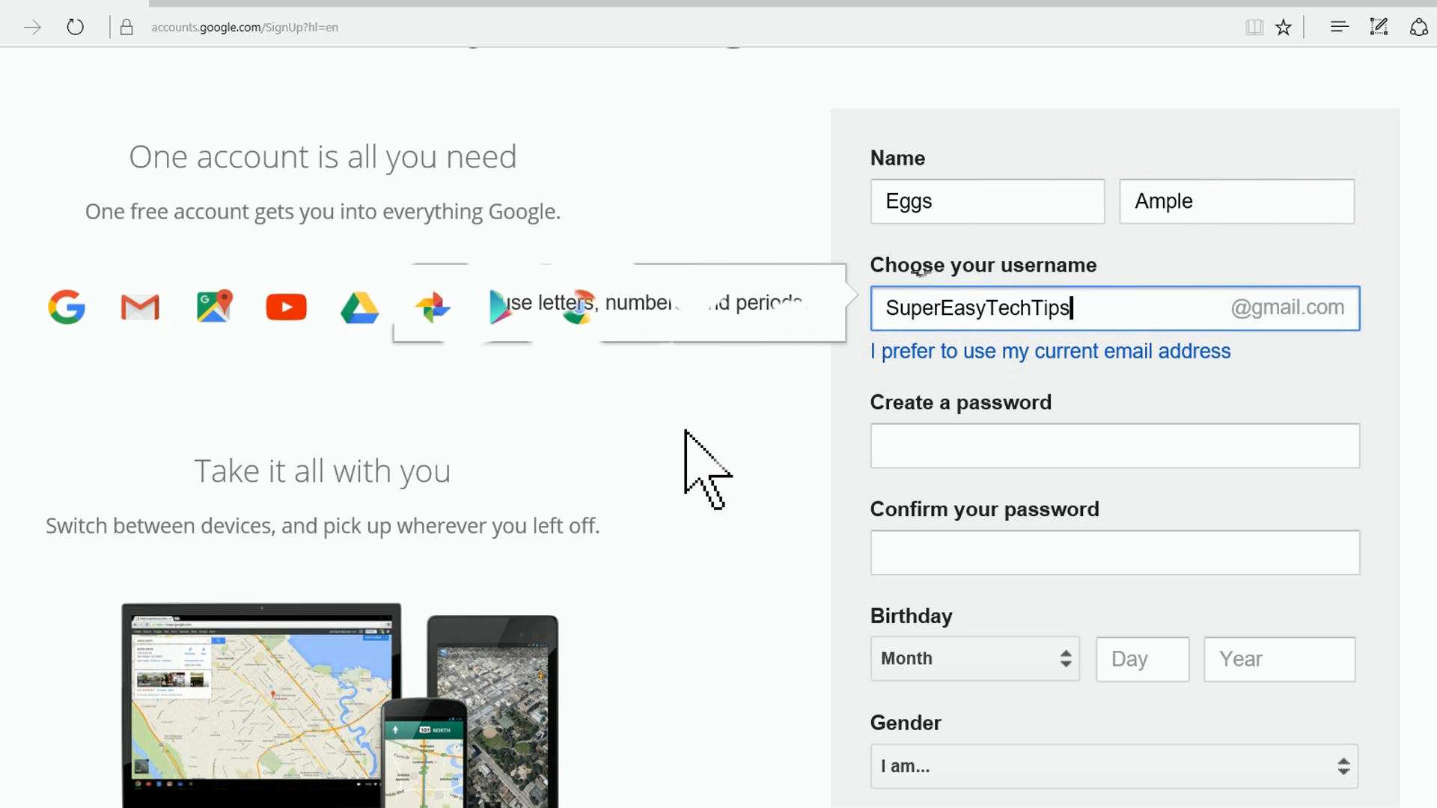
mouse_move(1045, 307)
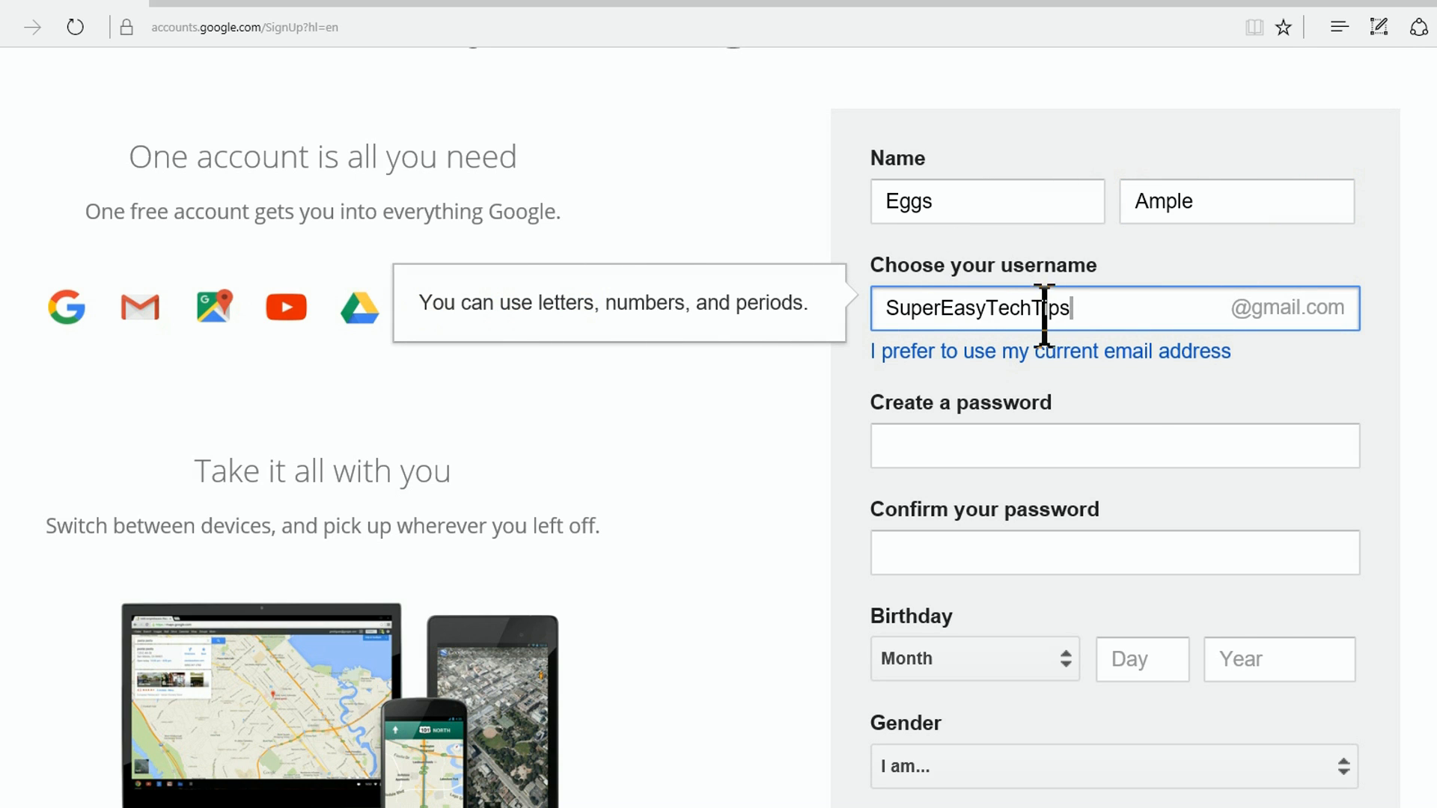
mouse_move(1136, 445)
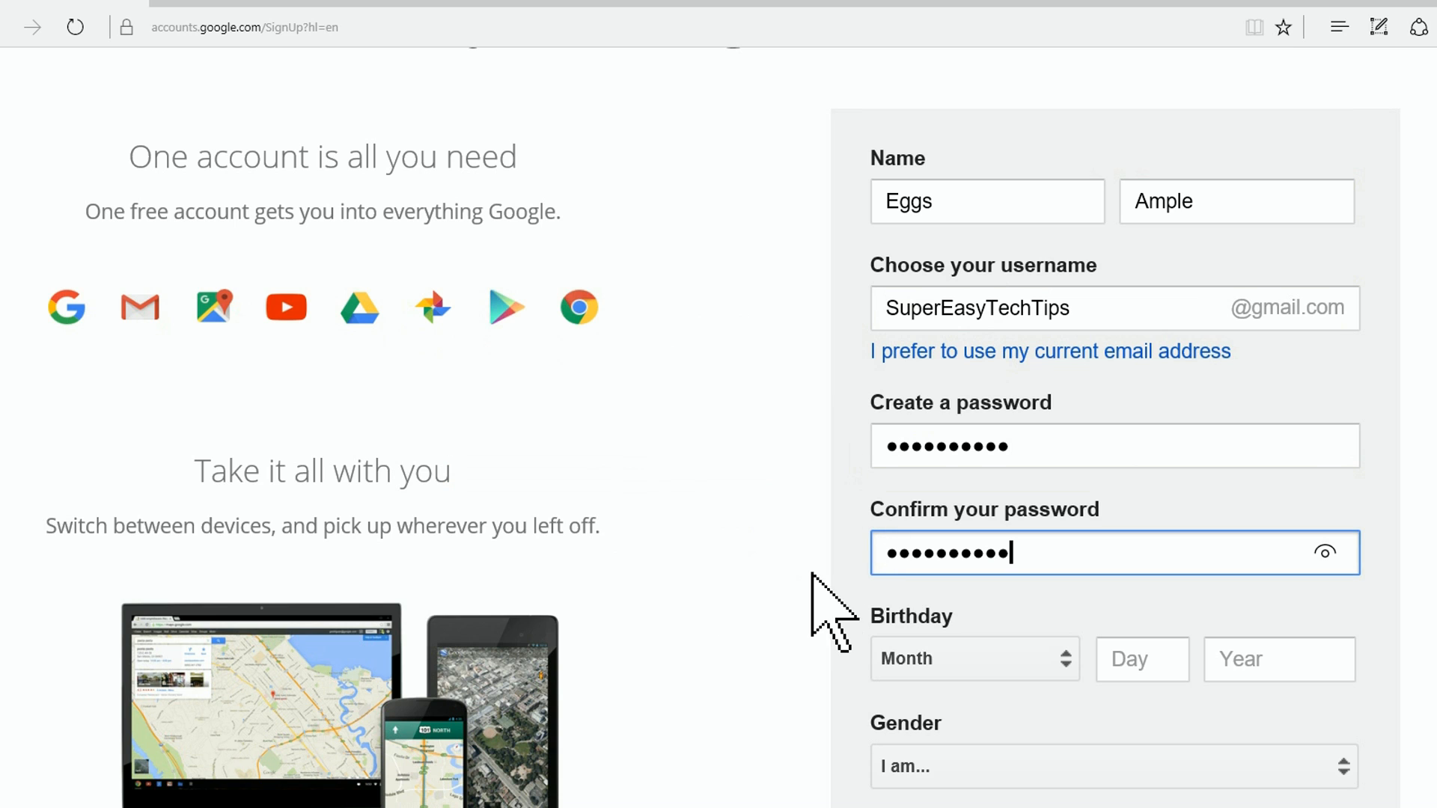
mouse_move(1082, 687)
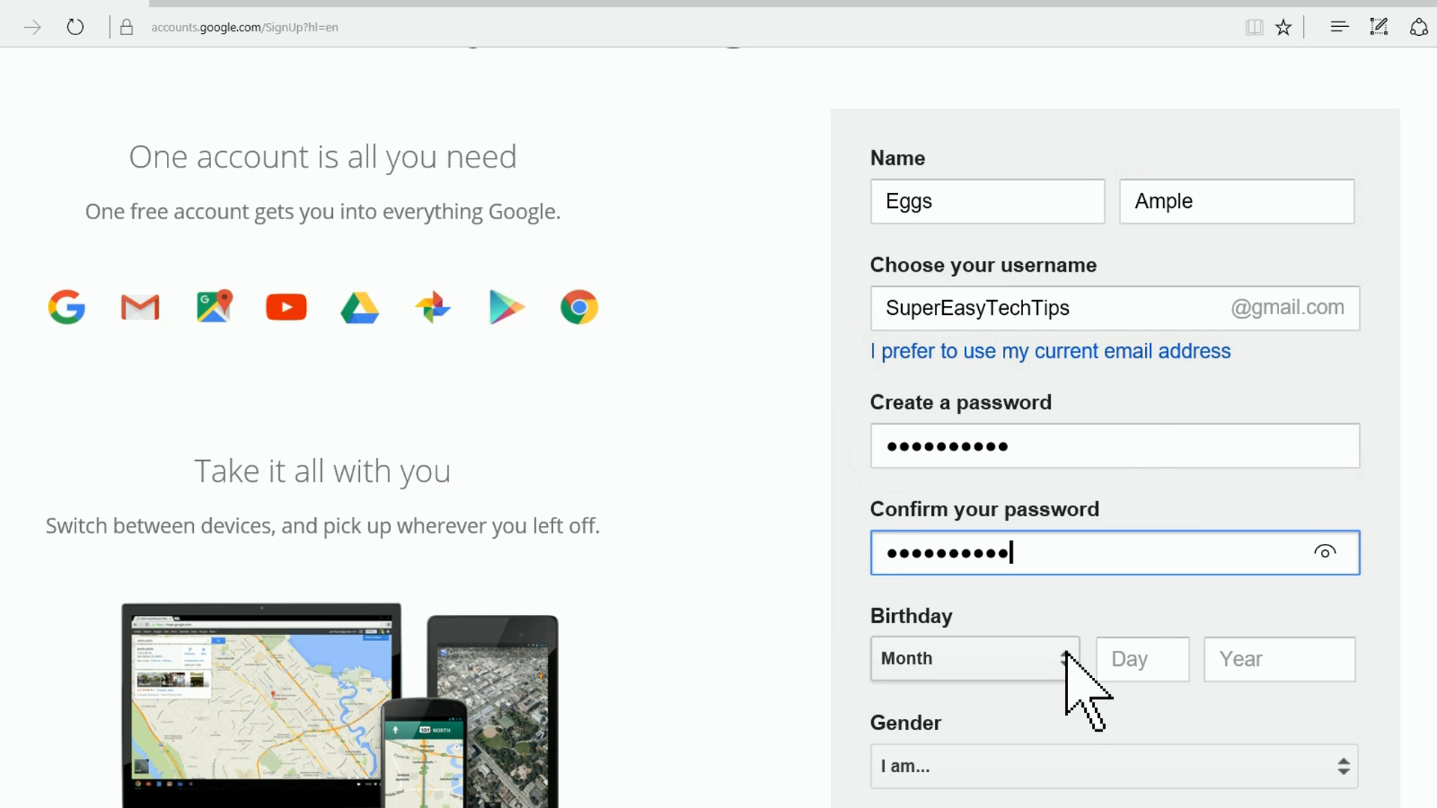
Step: Set the birthday to January 01 1980 and the gender to Male
click(975, 657)
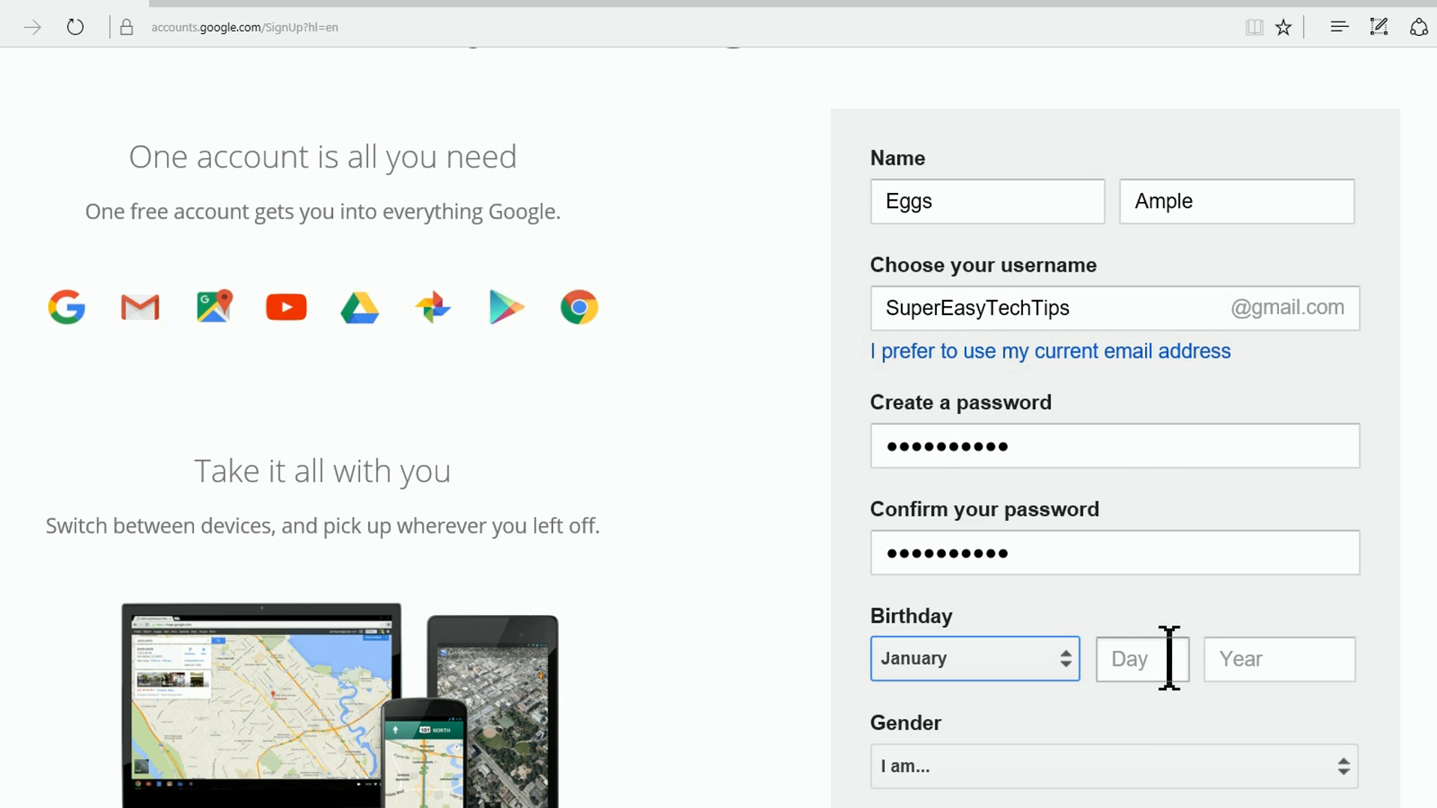
click(1142, 658)
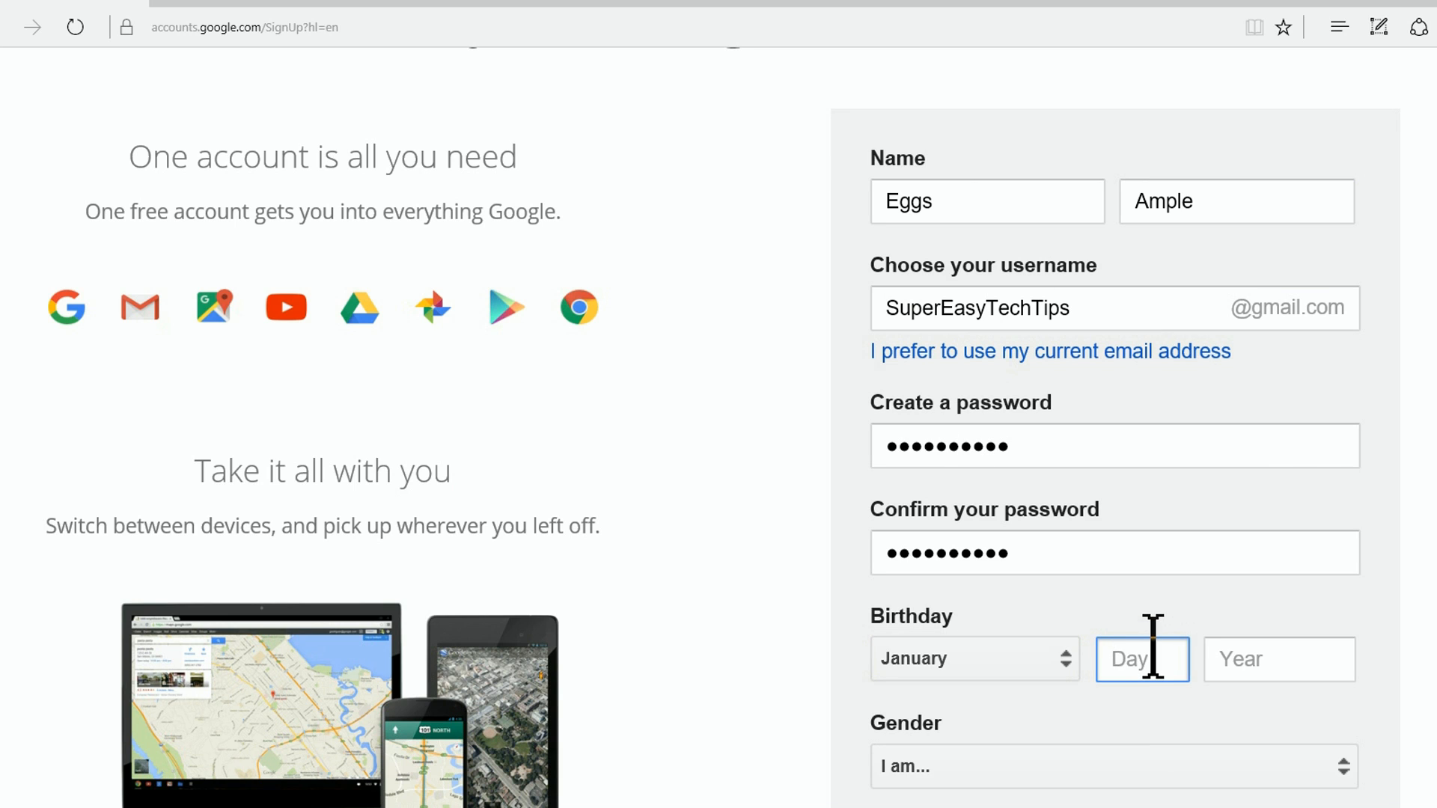
text(01)
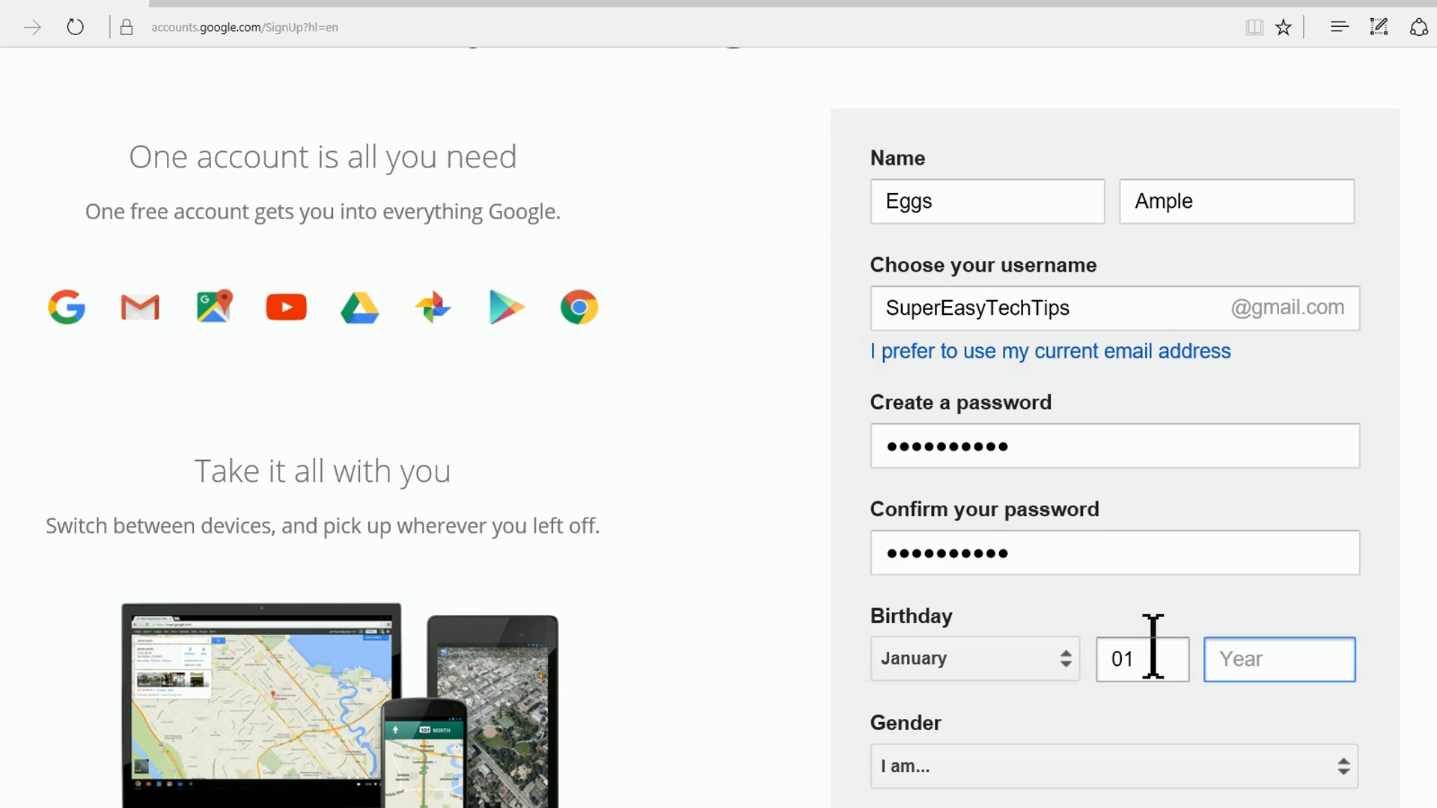
text(1)
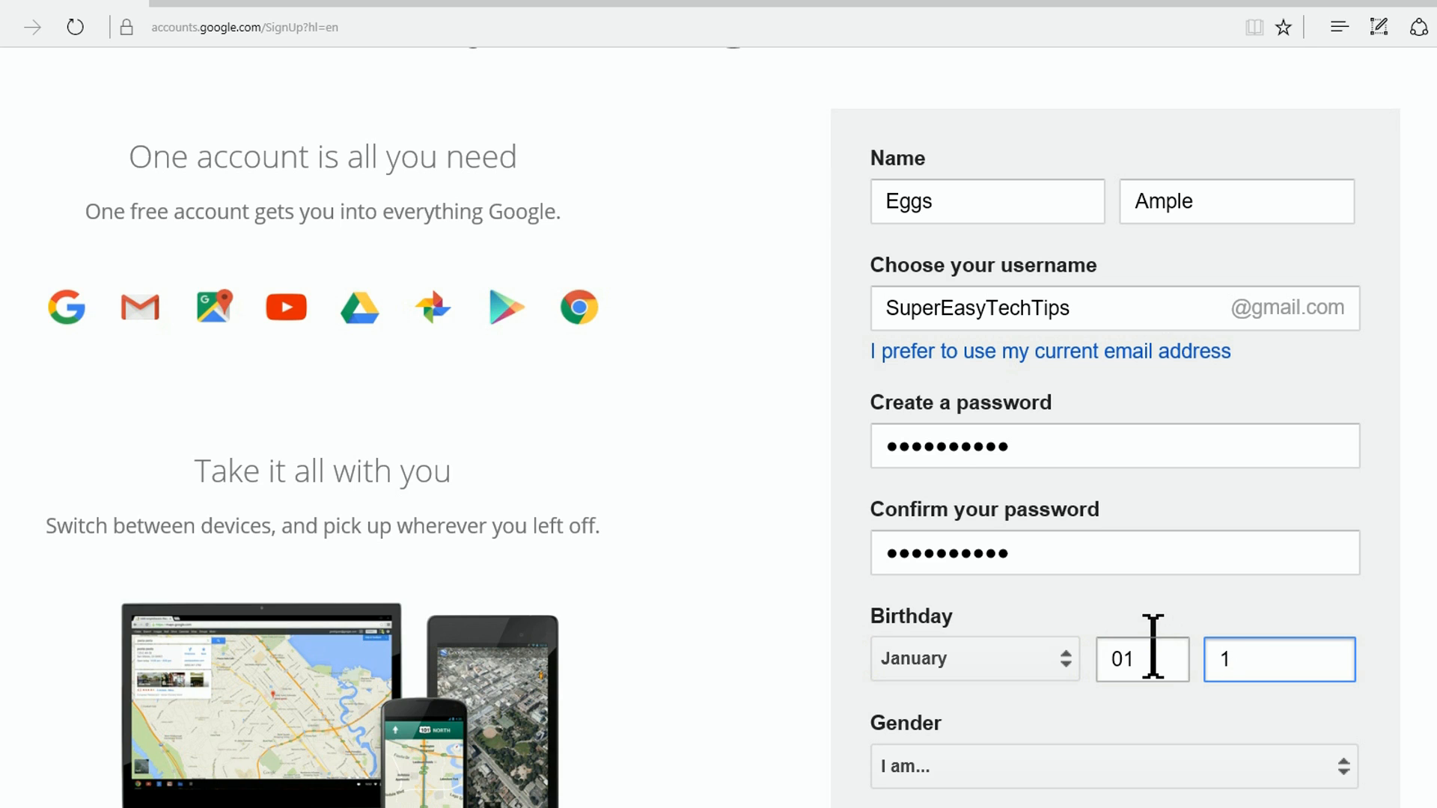
text(980)
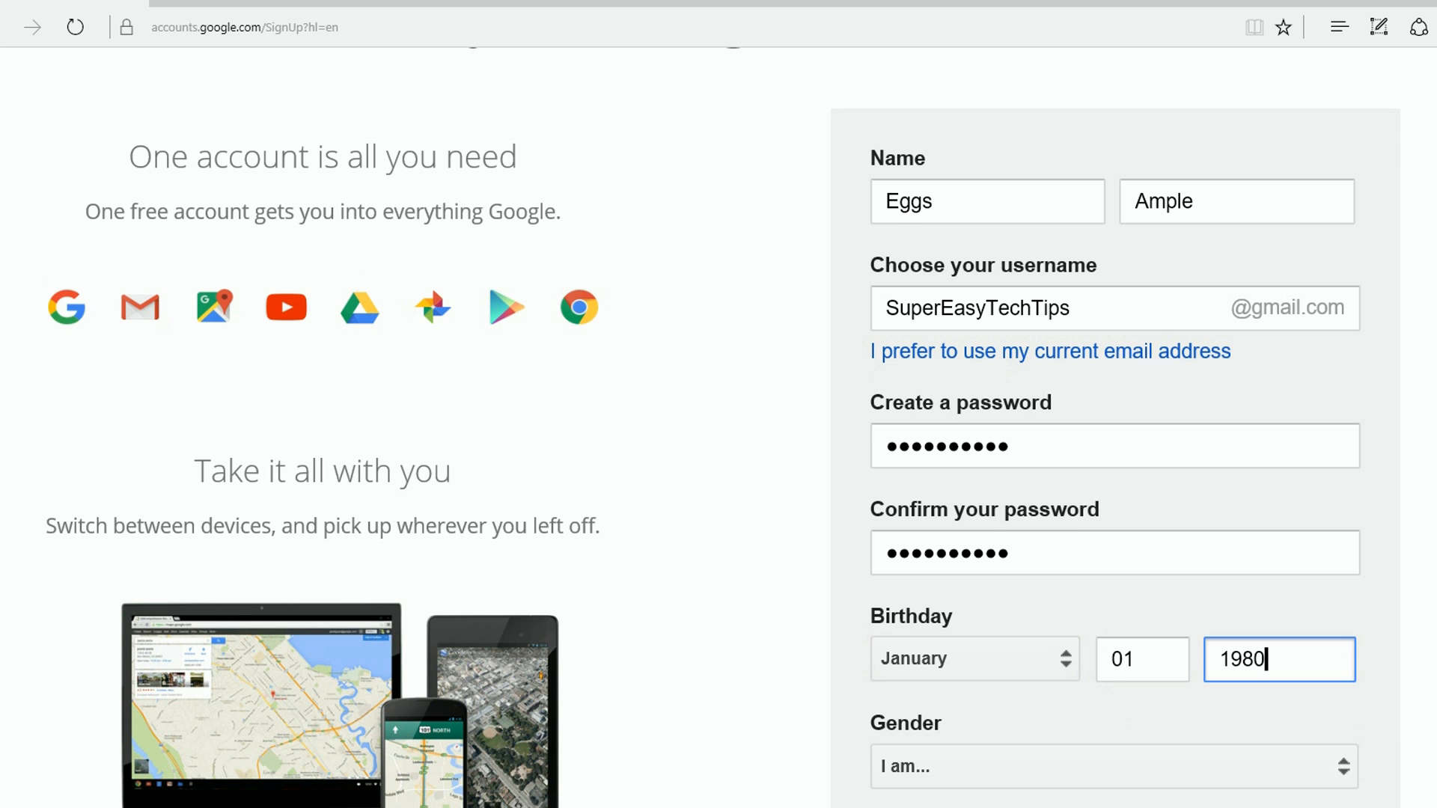
scroll(down, 3)
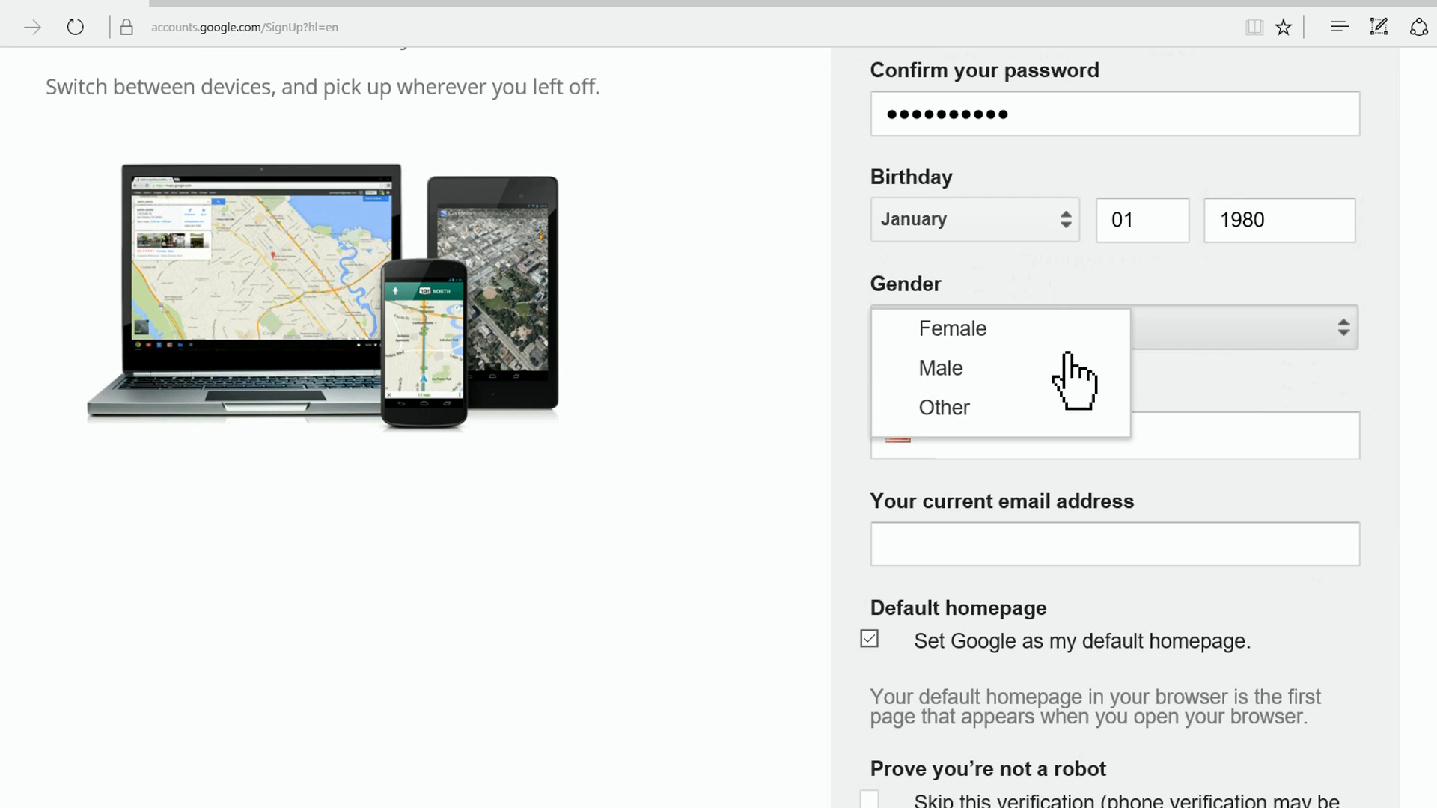
mouse_move(964, 410)
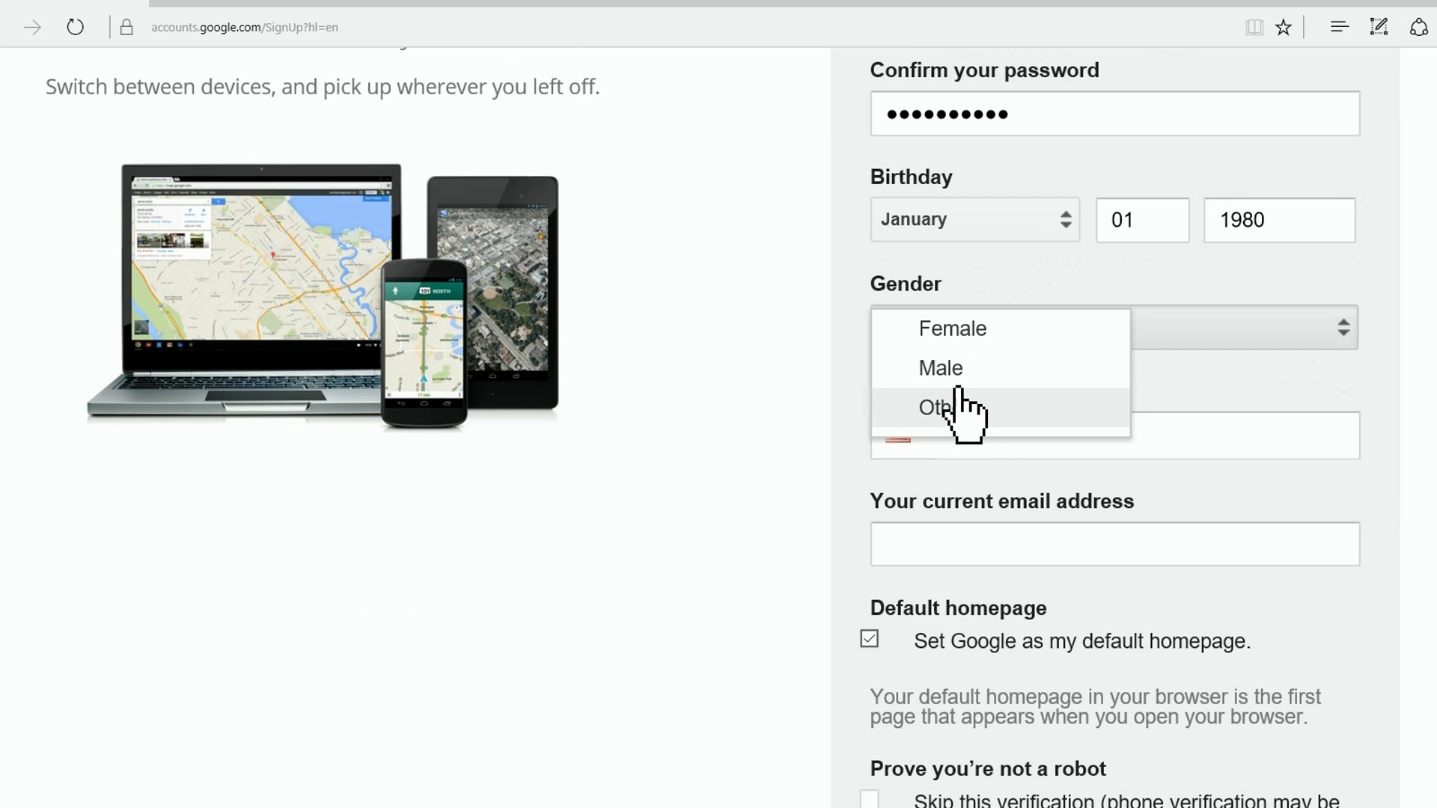
click(939, 368)
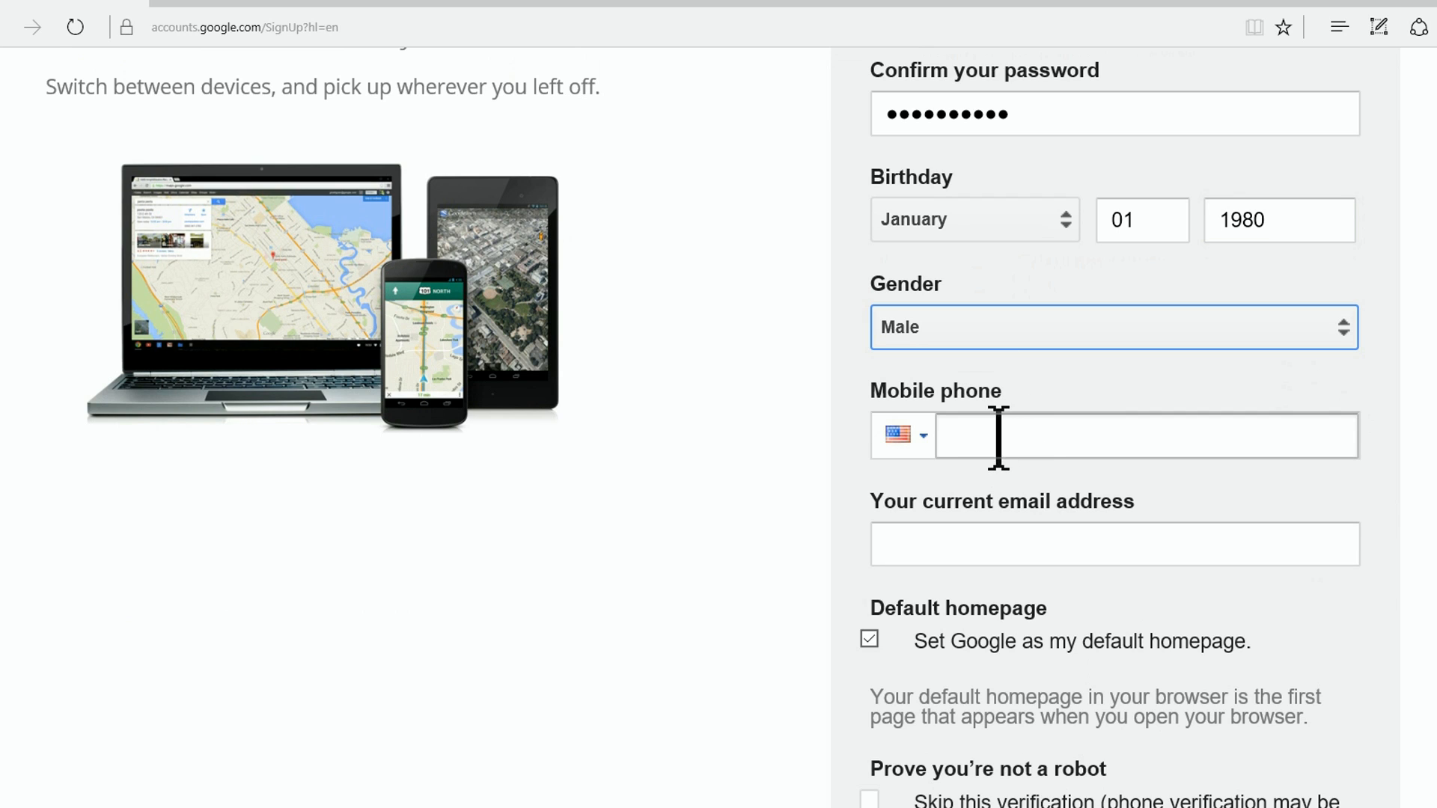
click(1114, 544)
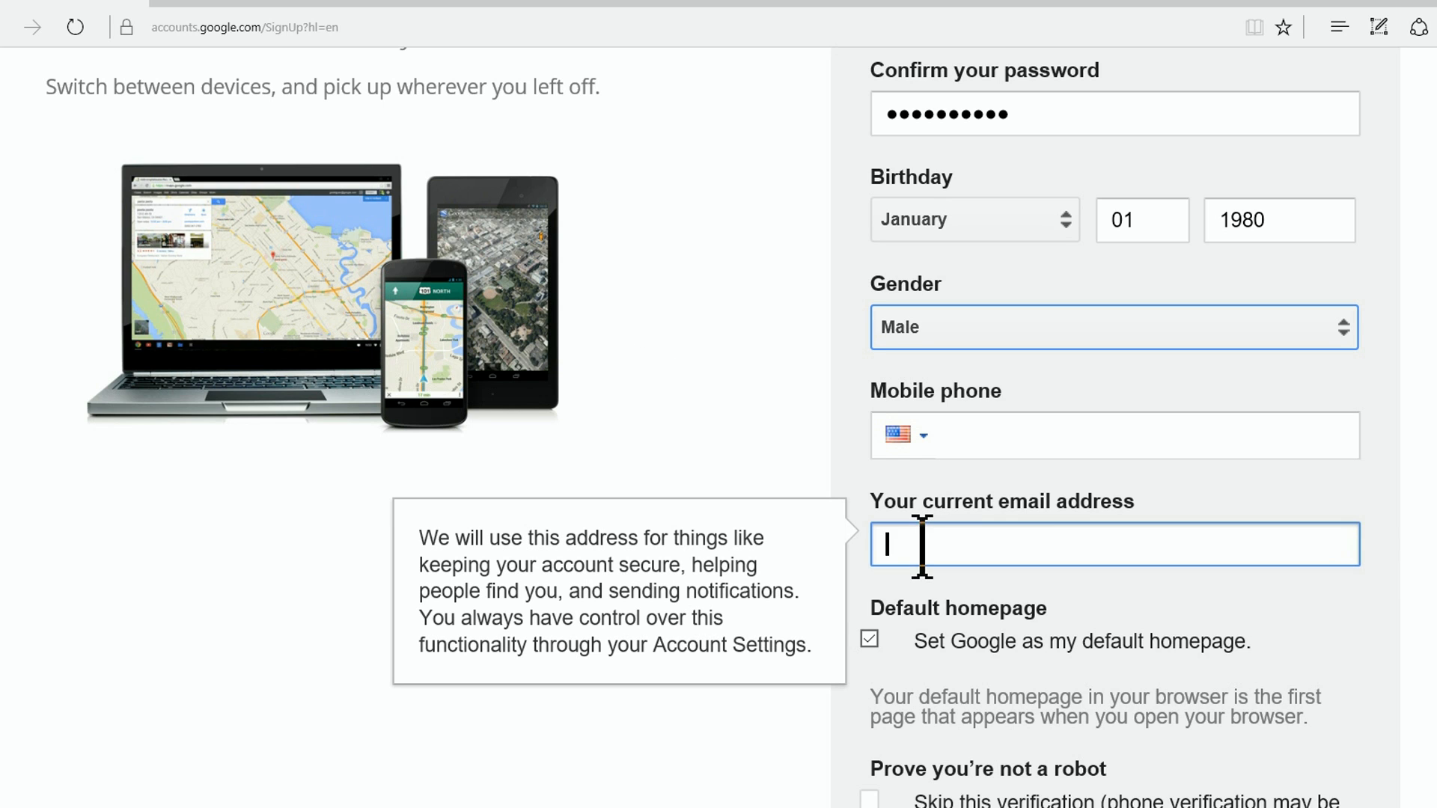
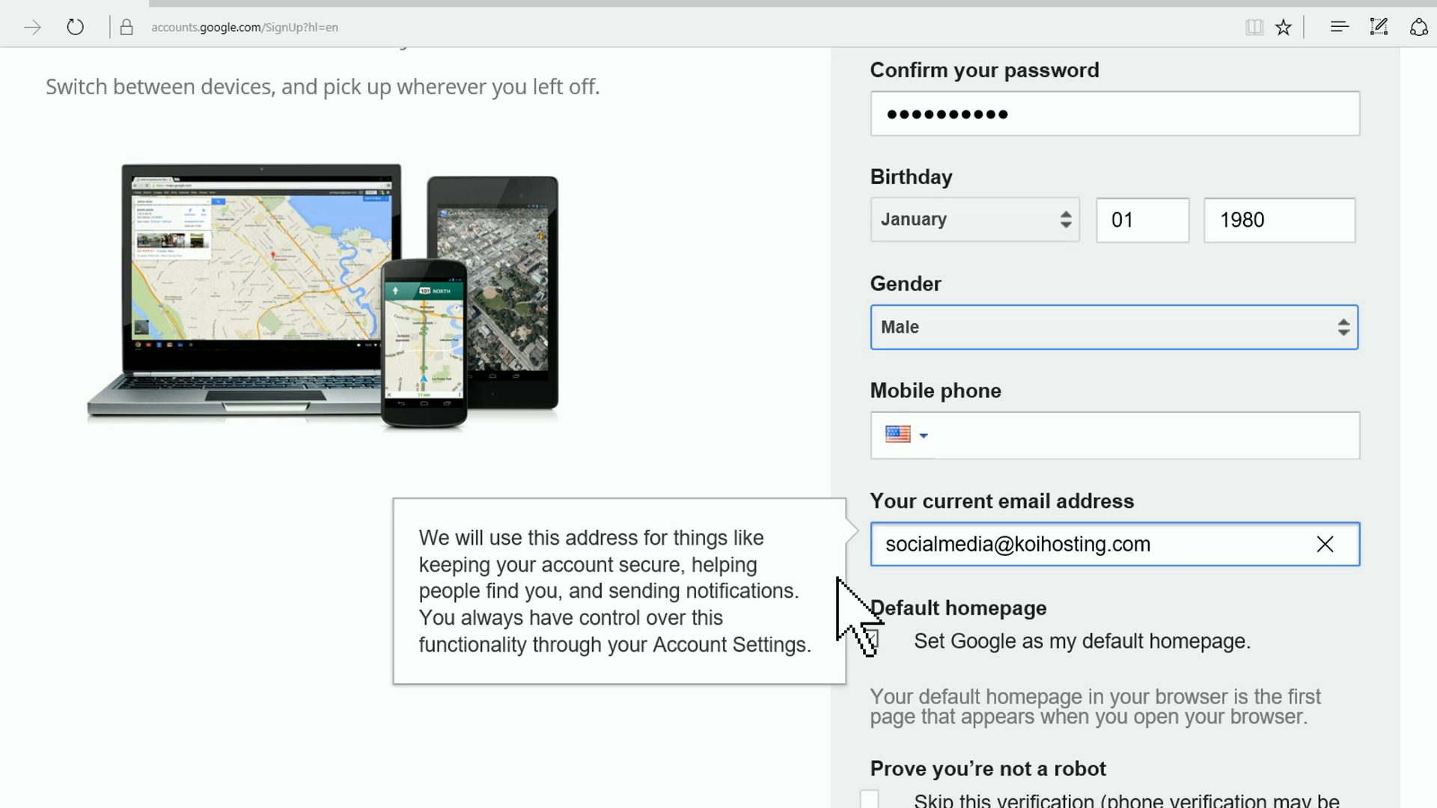
scroll(down, 3)
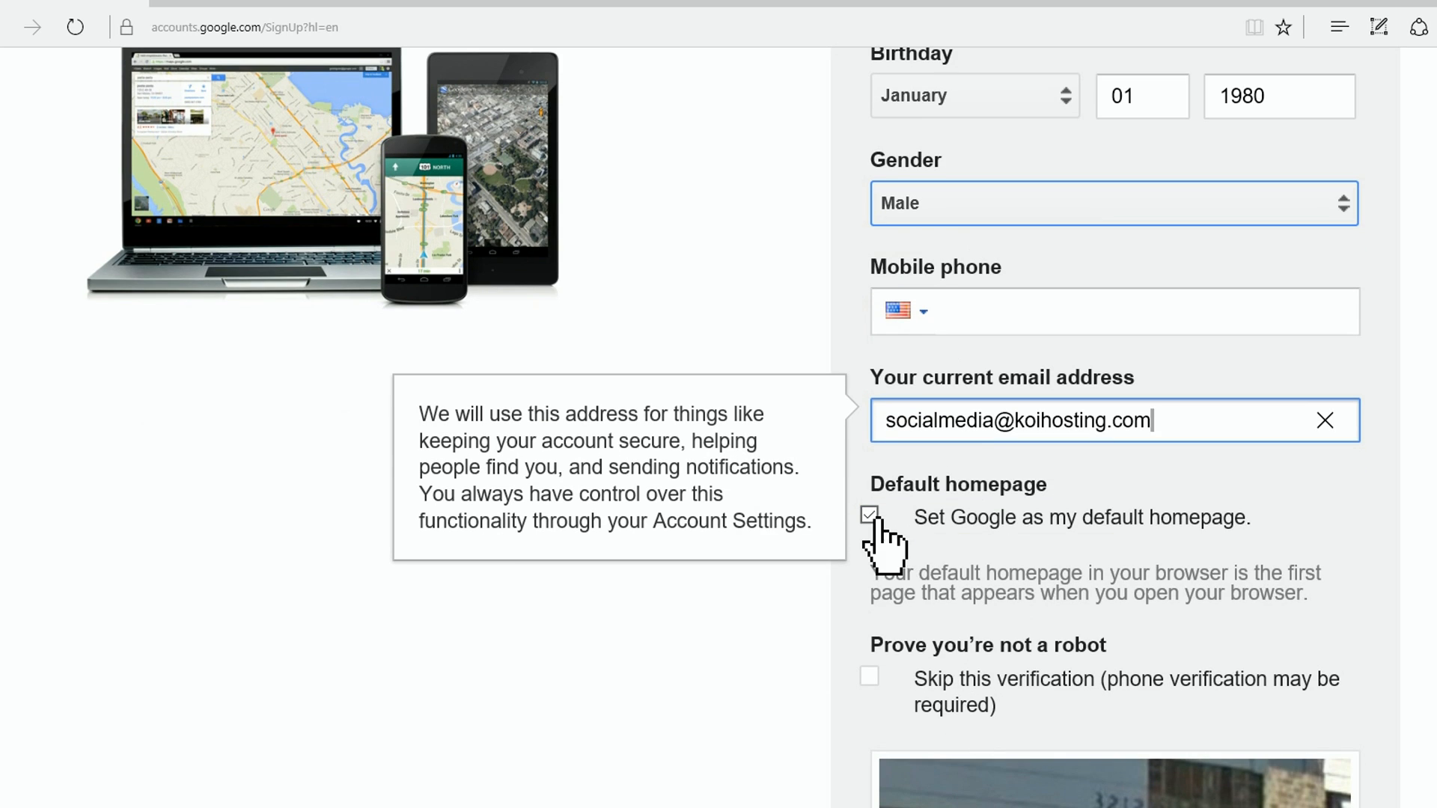
click(870, 514)
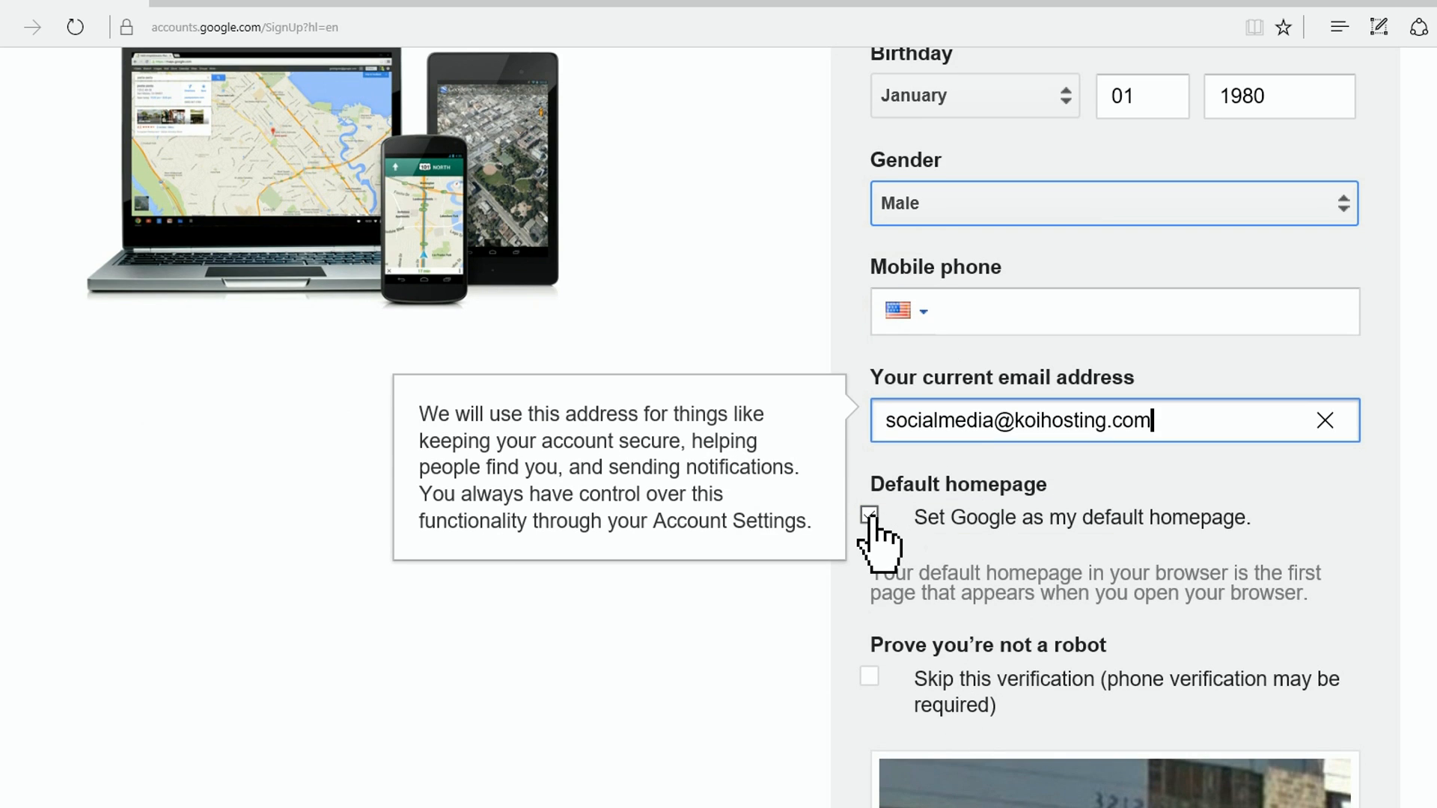
click(868, 514)
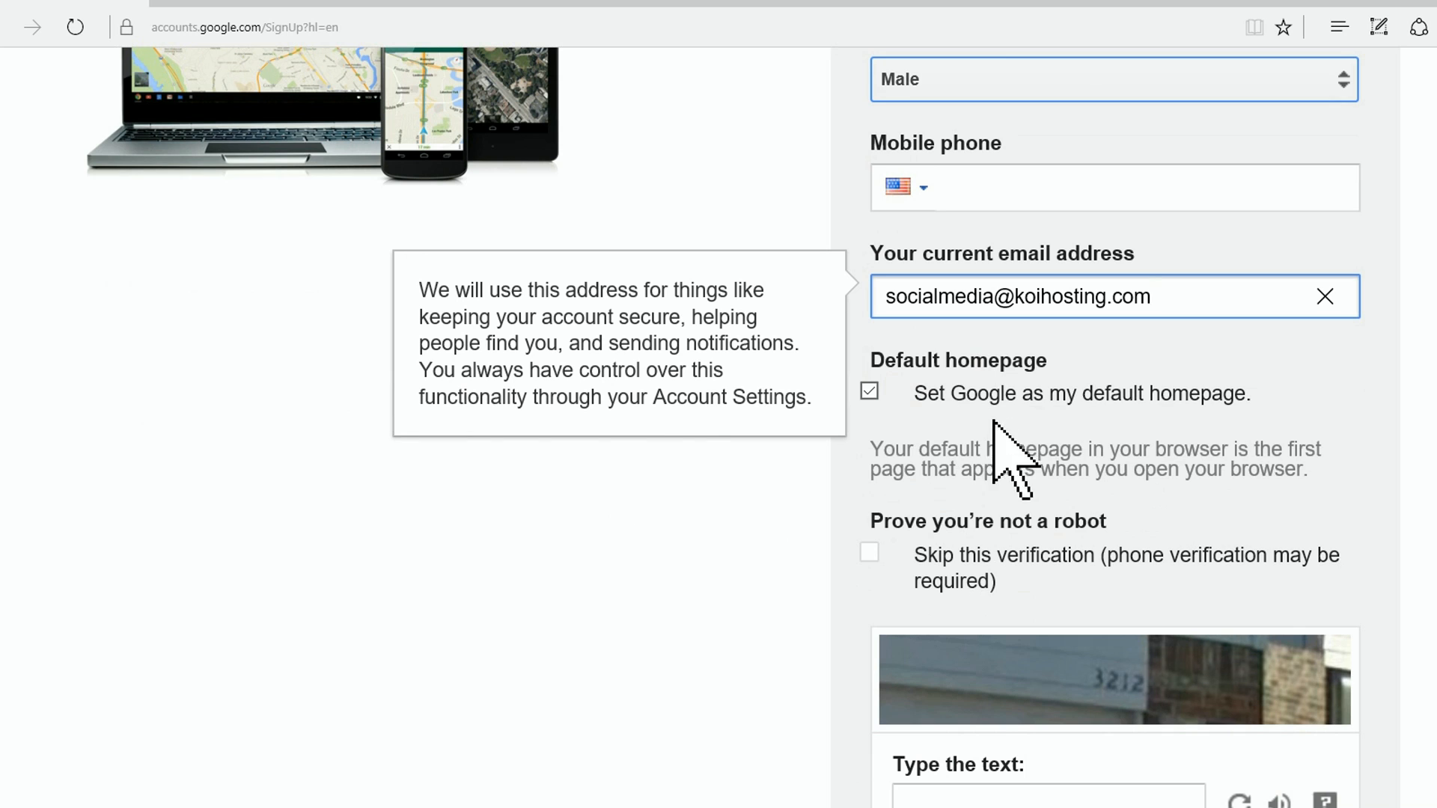
scroll(down, 3)
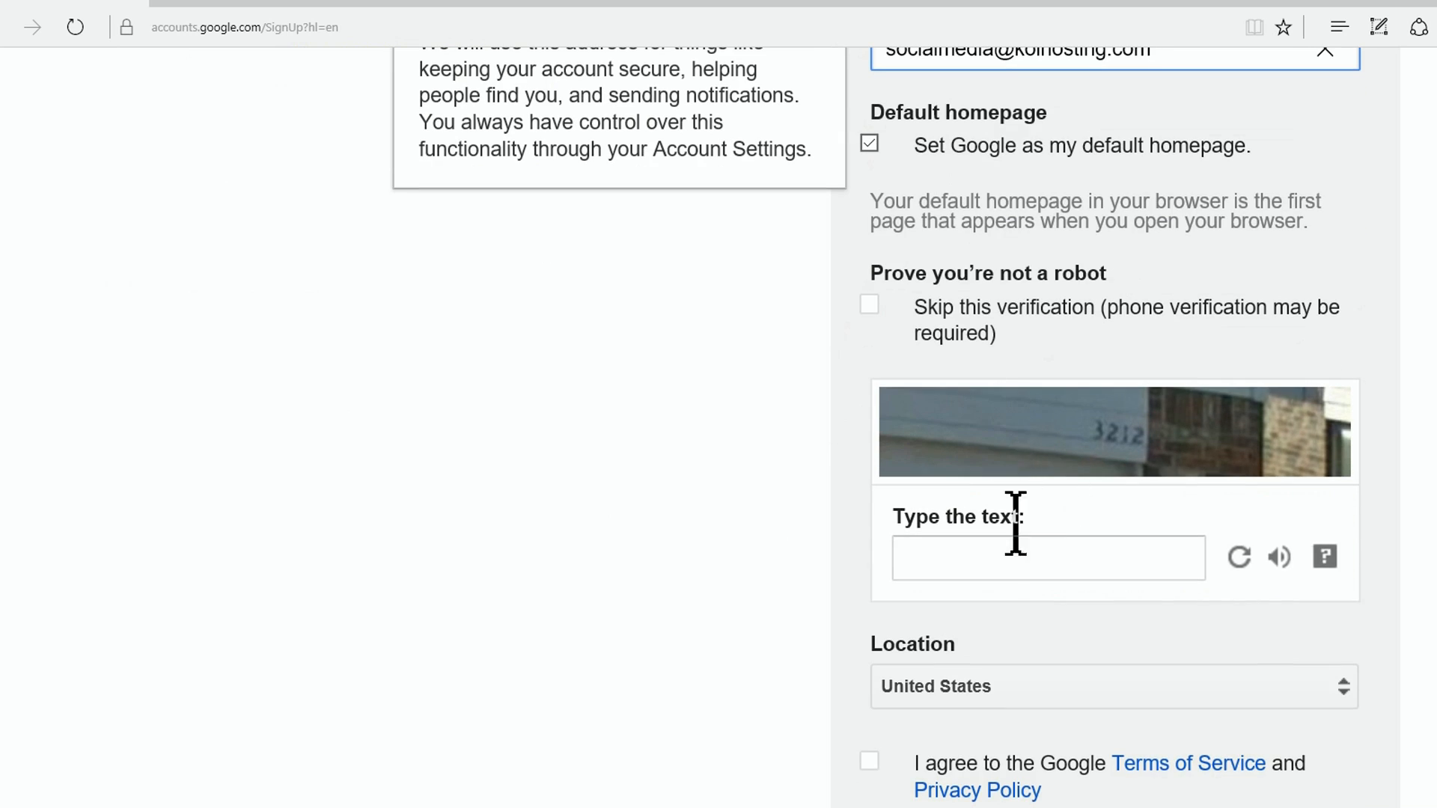
mouse_move(1117, 495)
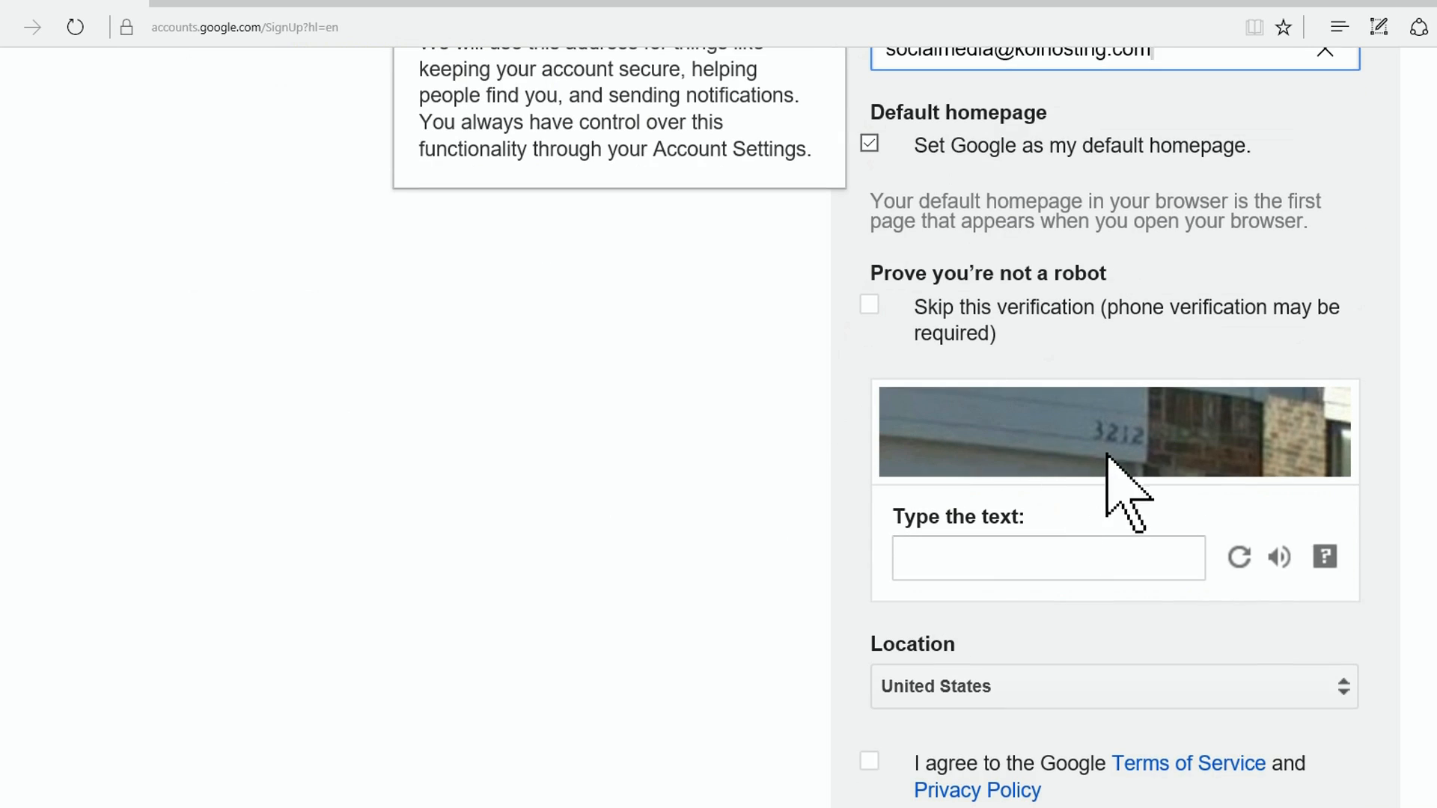
Step: Enter robot-check code 3212, agree to the Terms of Service, and submit
click(1047, 556)
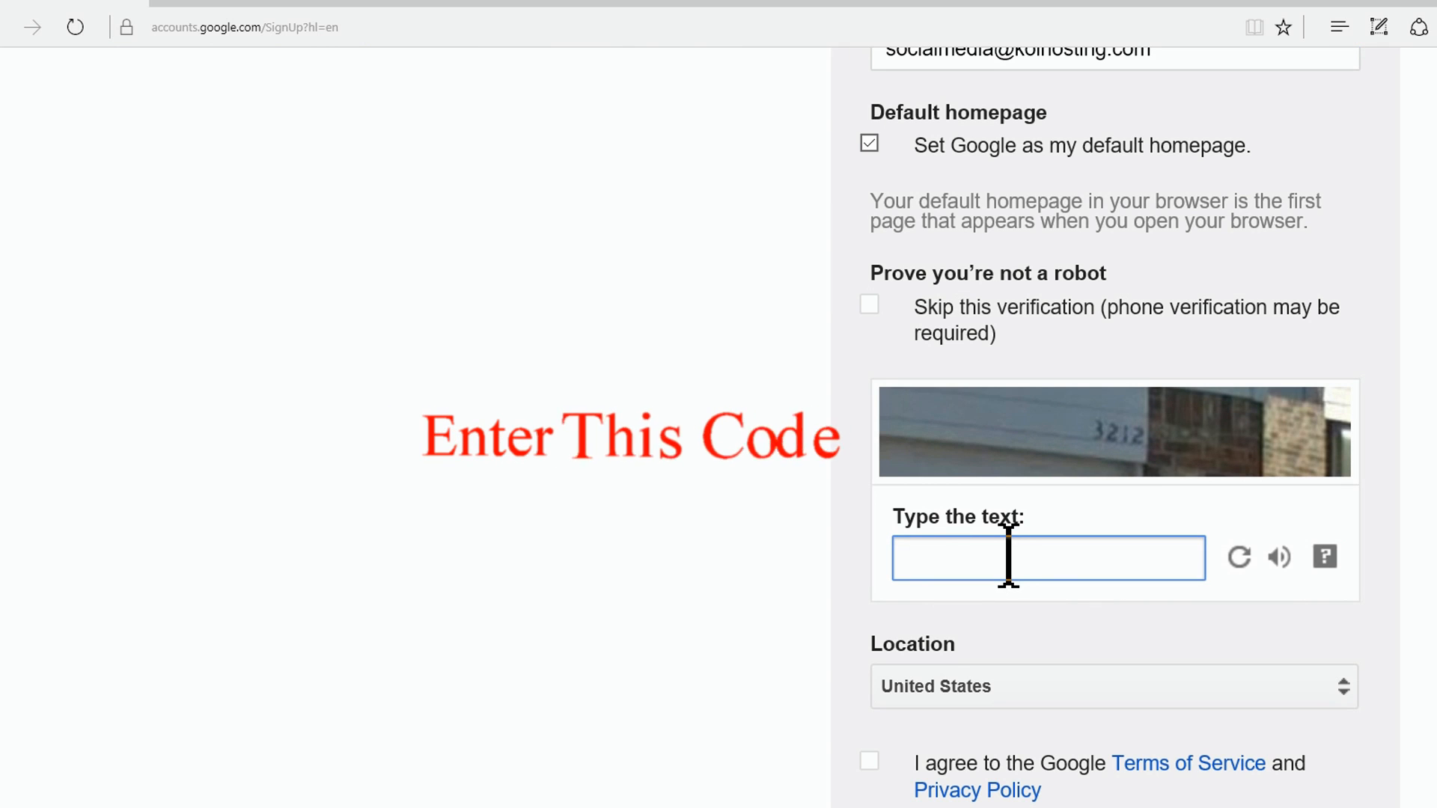
text(3212)
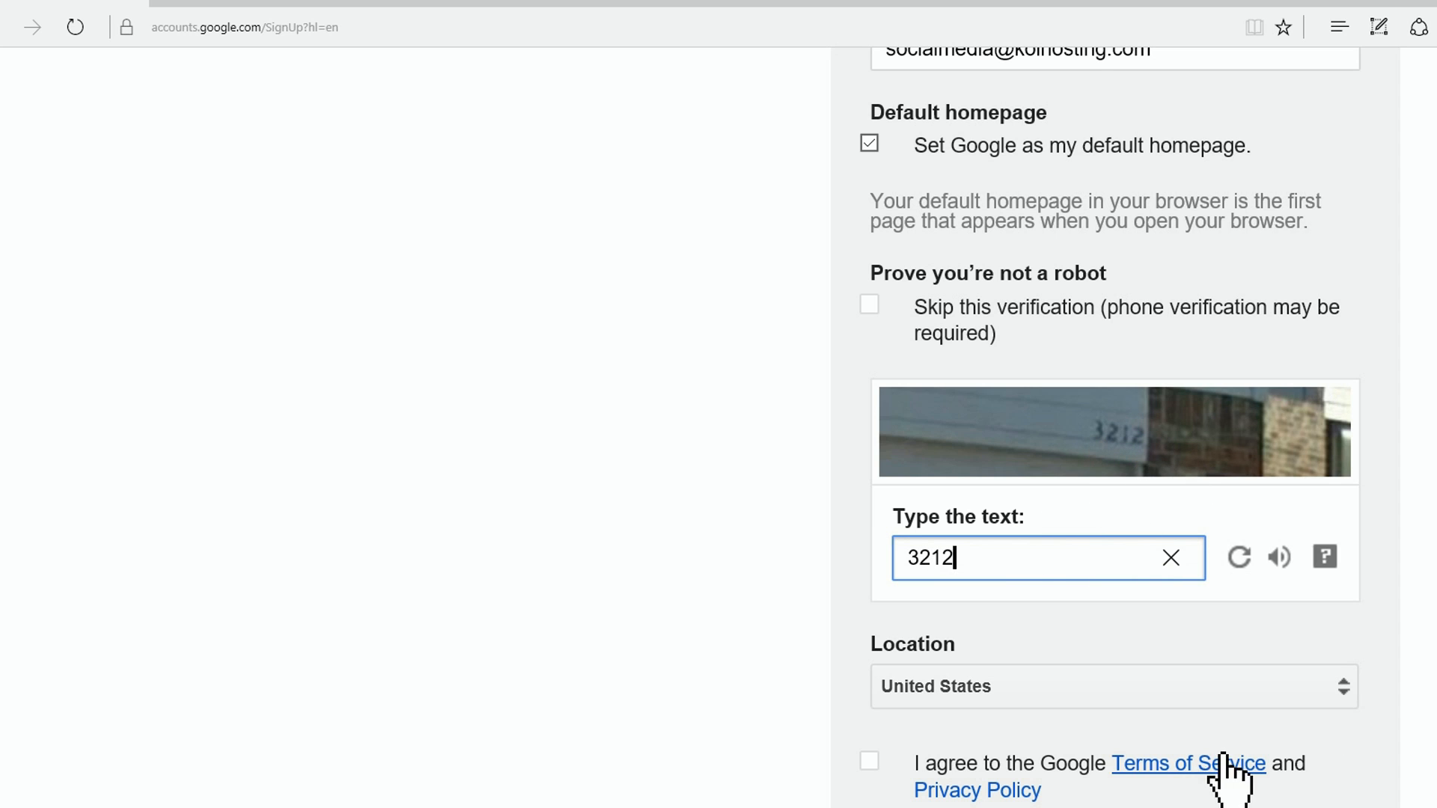
scroll(down, 3)
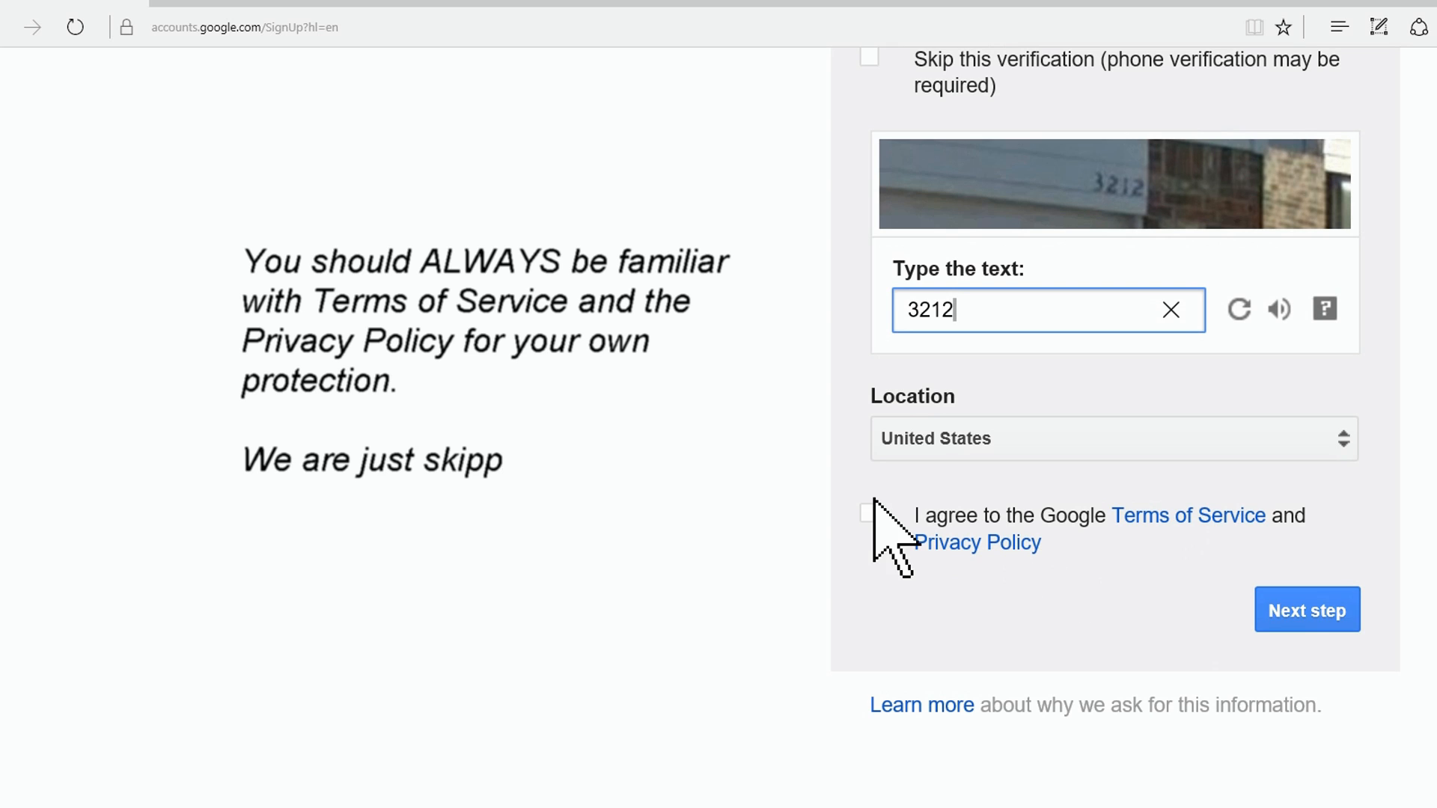
click(868, 513)
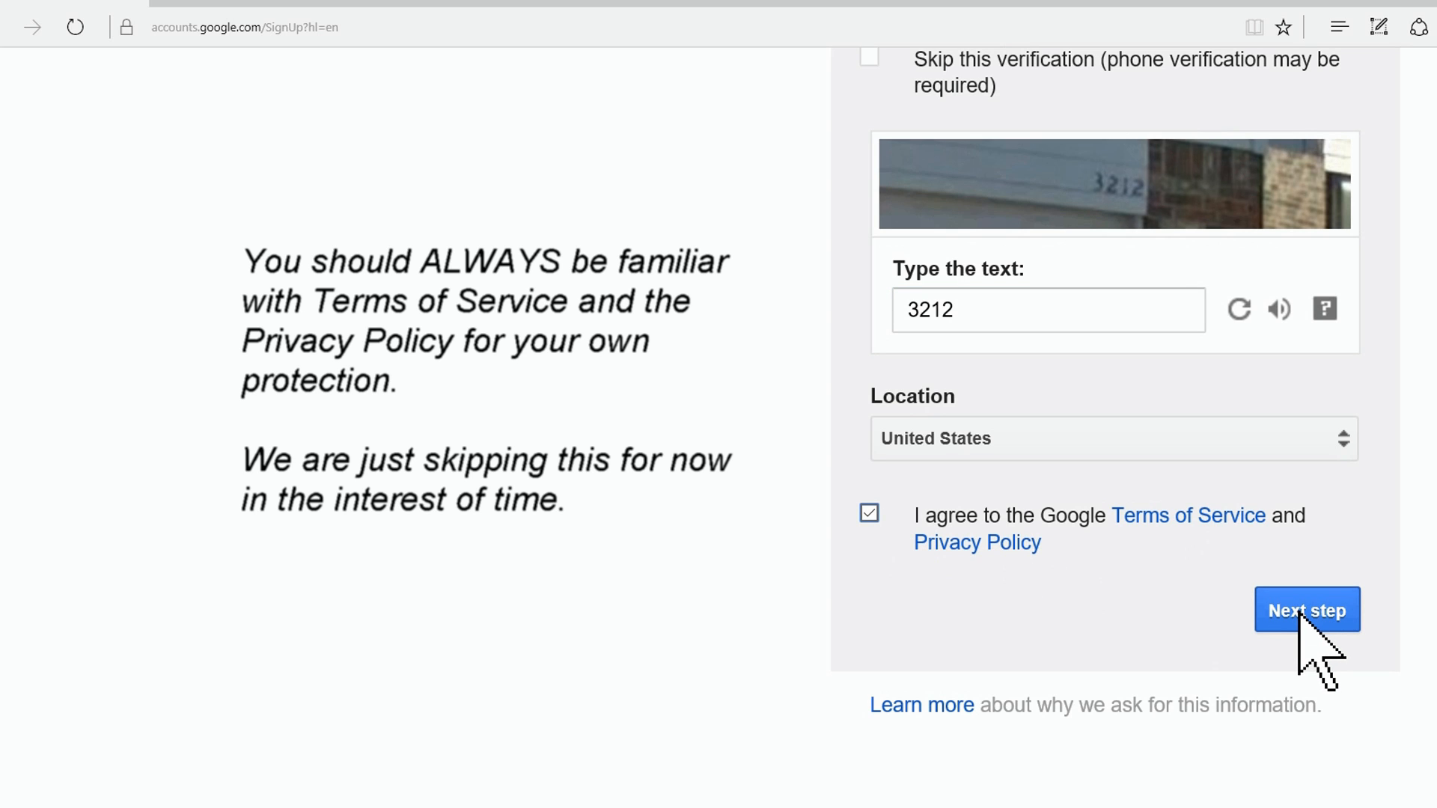
click(1306, 611)
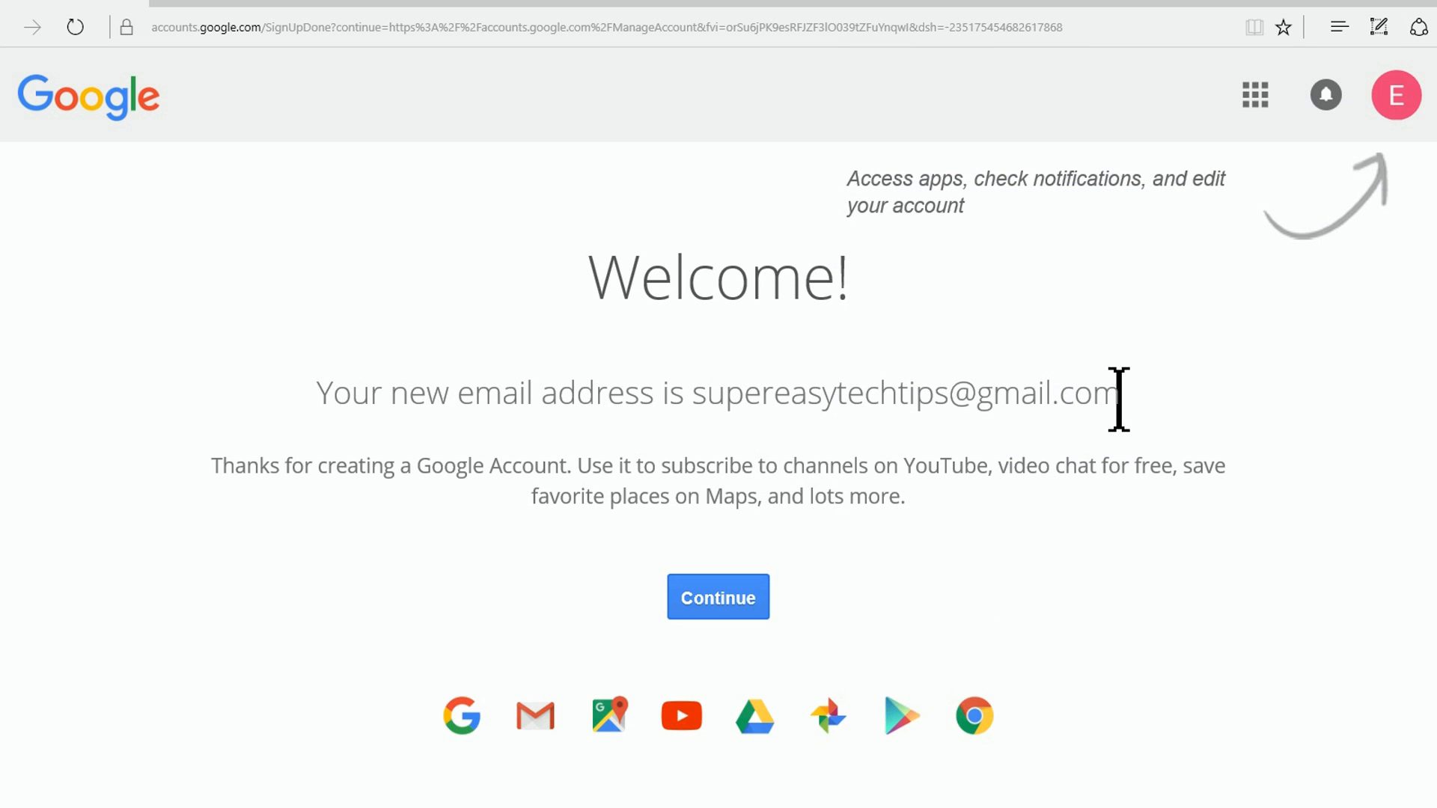
Step: Select the new email address on the Welcome page and continue to My Account
double_click(902, 392)
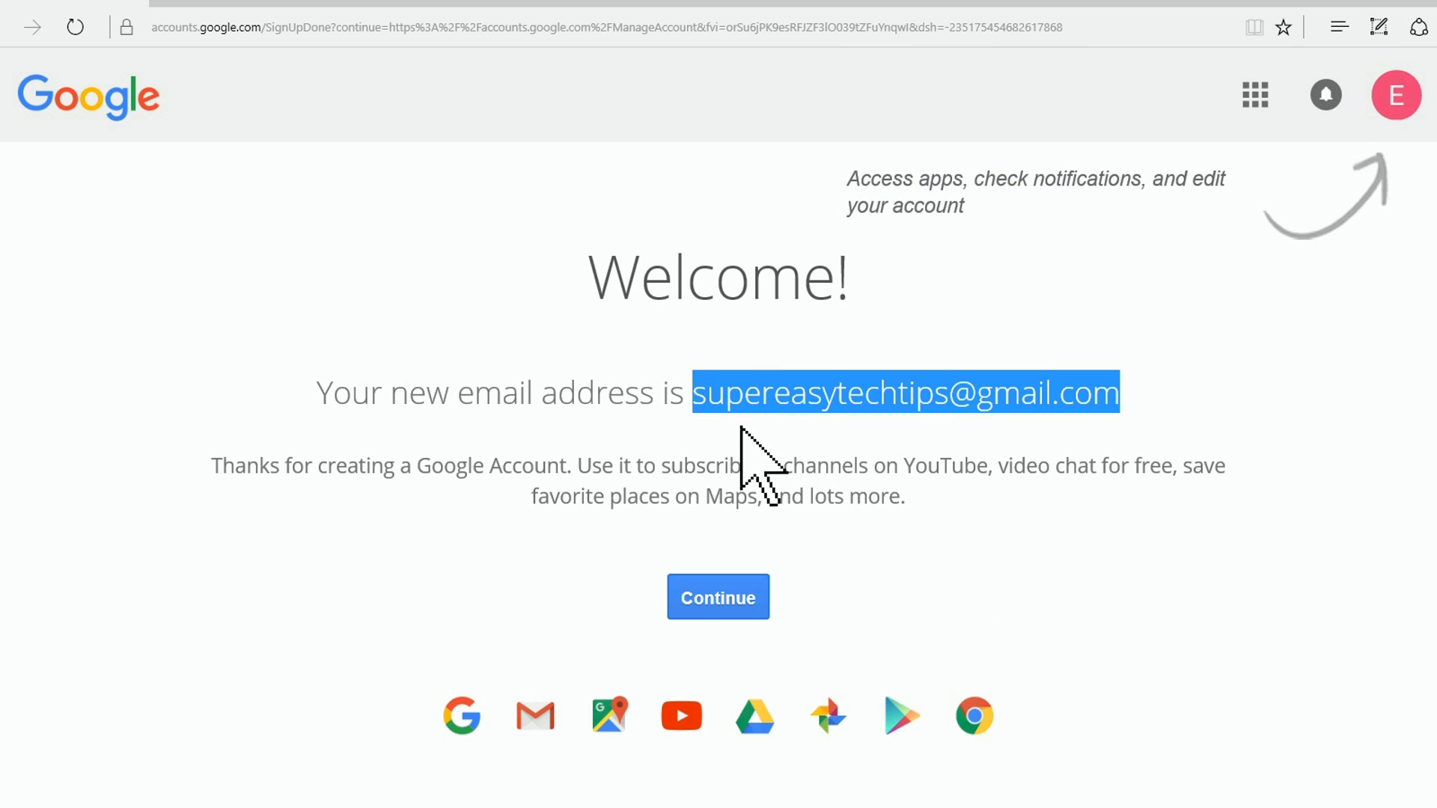
mouse_move(710, 477)
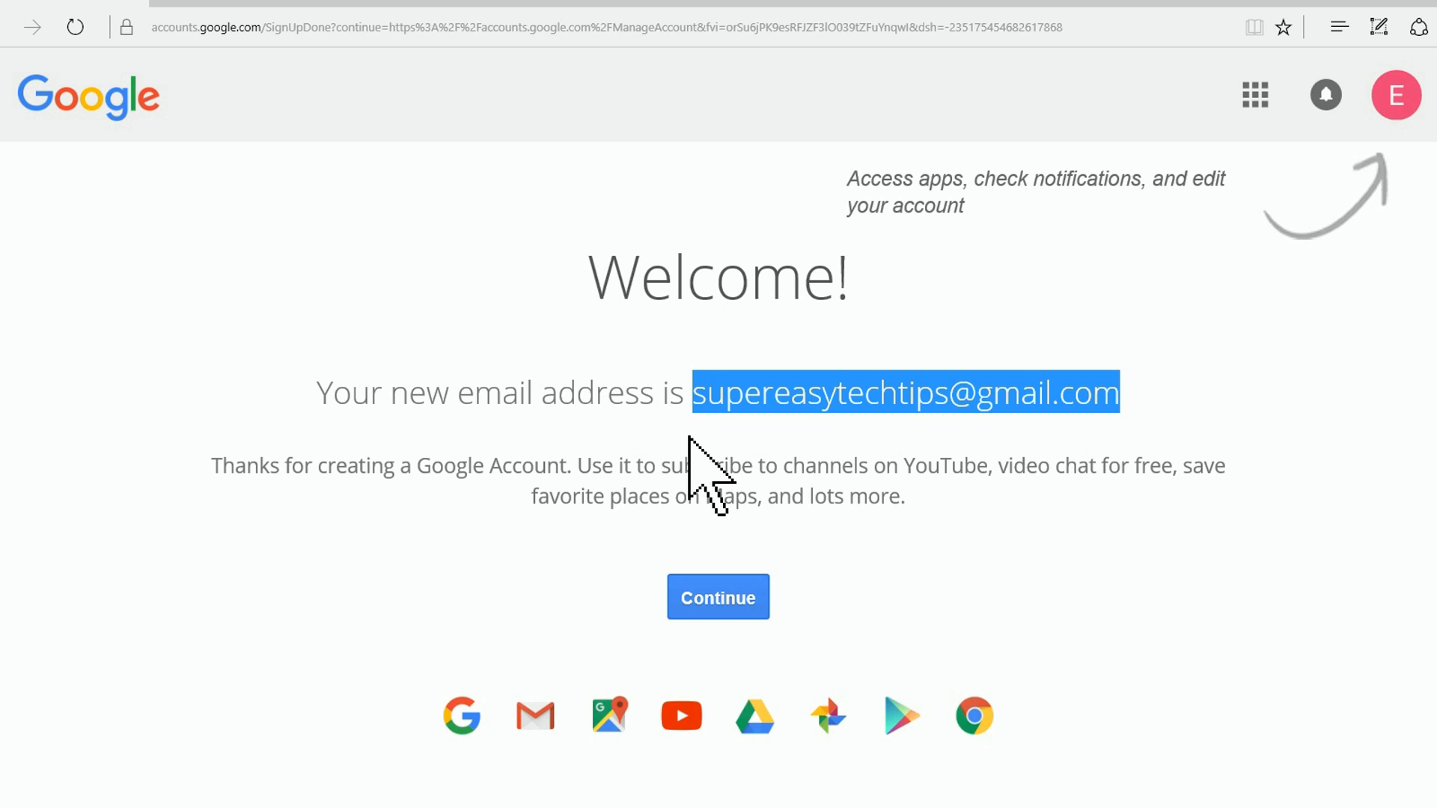
mouse_move(801, 600)
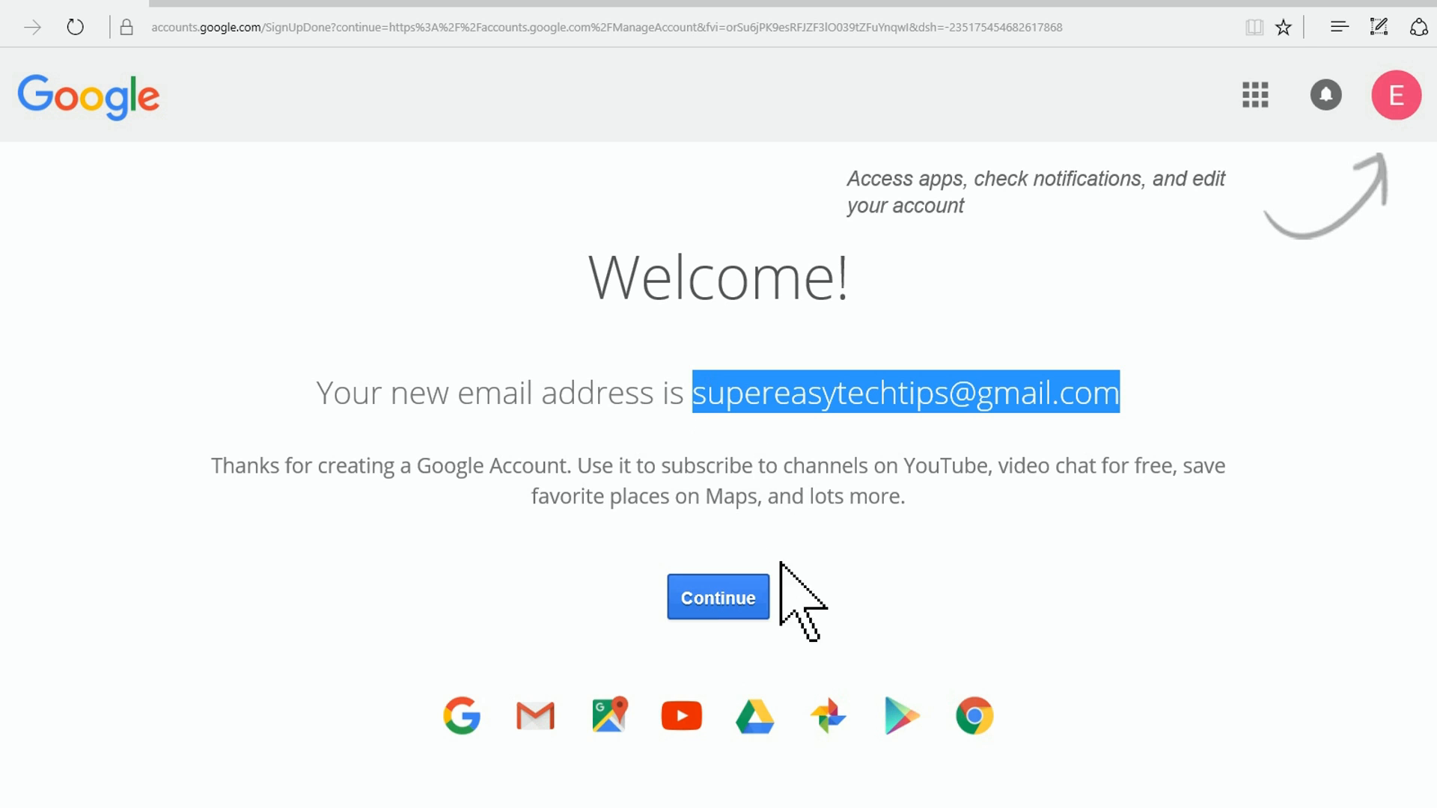
click(717, 597)
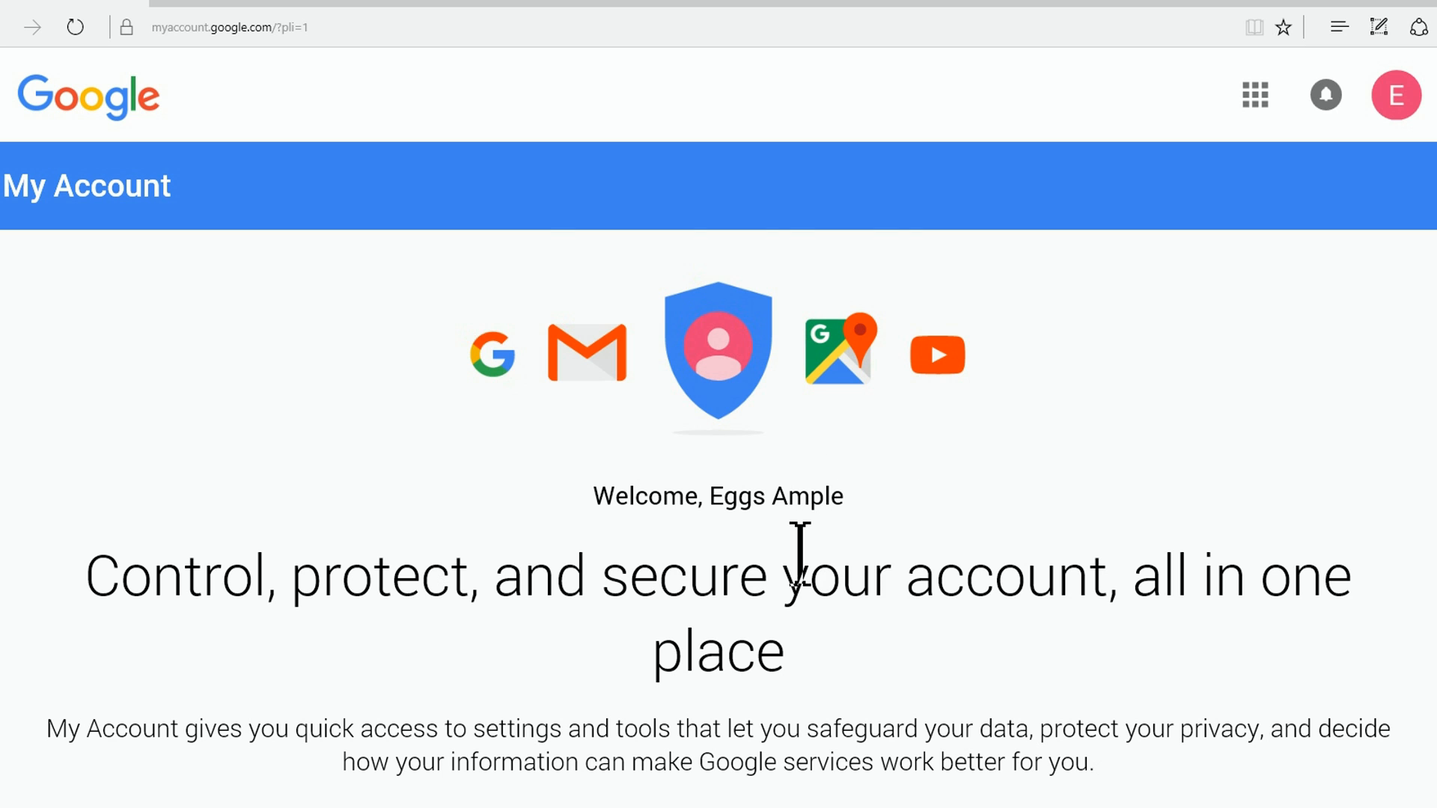
scroll(down, 3)
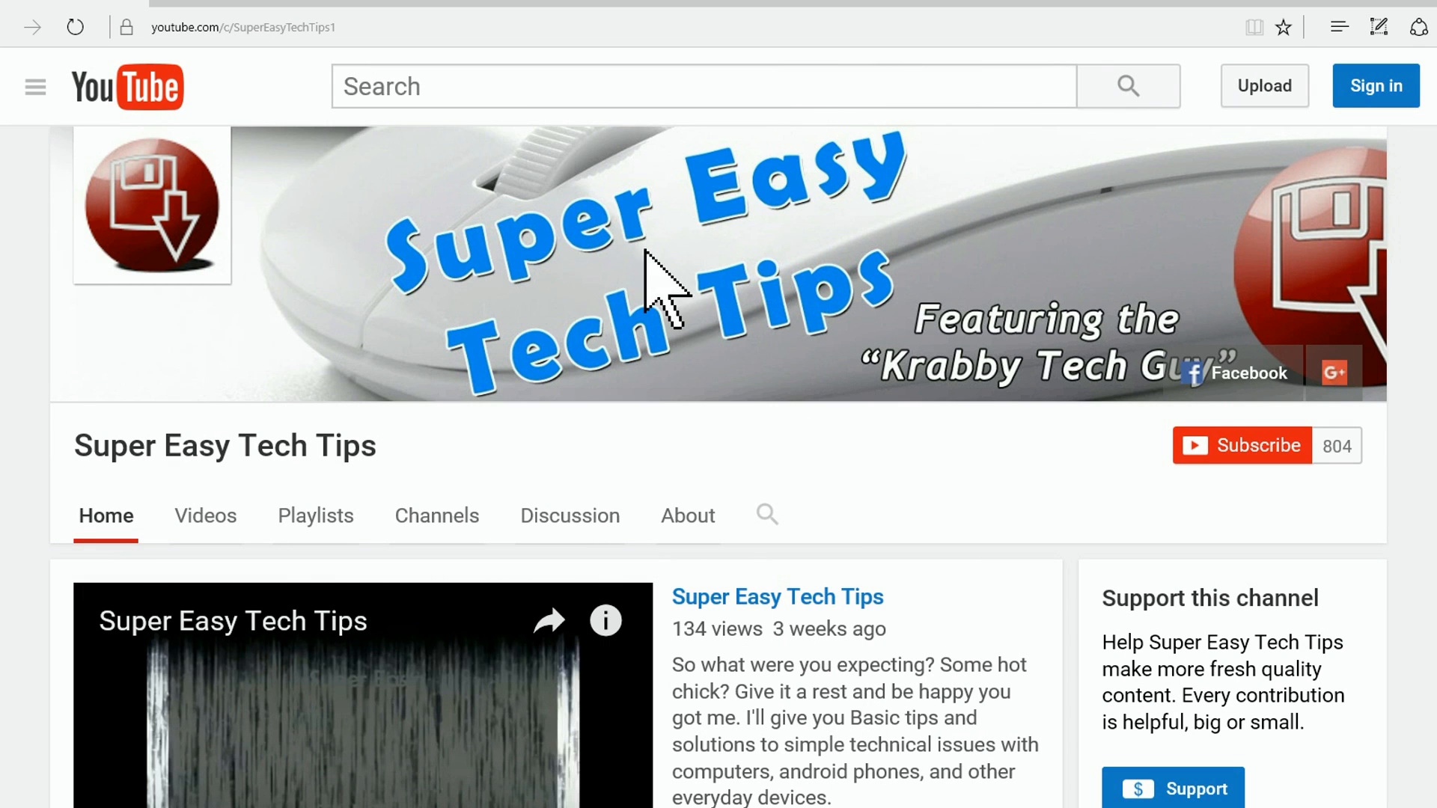
mouse_move(660, 330)
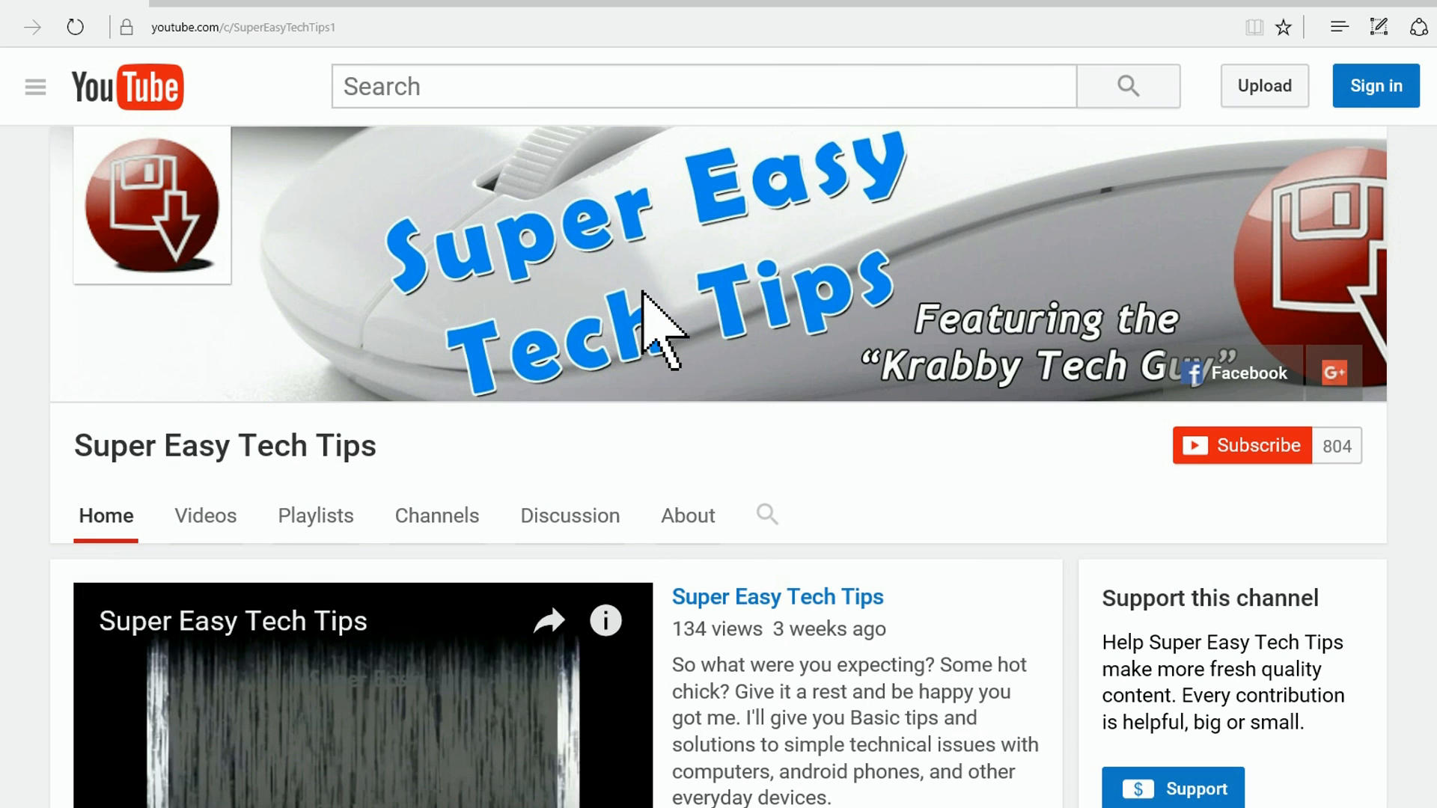
Step: Sign in to YouTube with the new account from the Super Easy Tech Tips channel
scroll(down, 3)
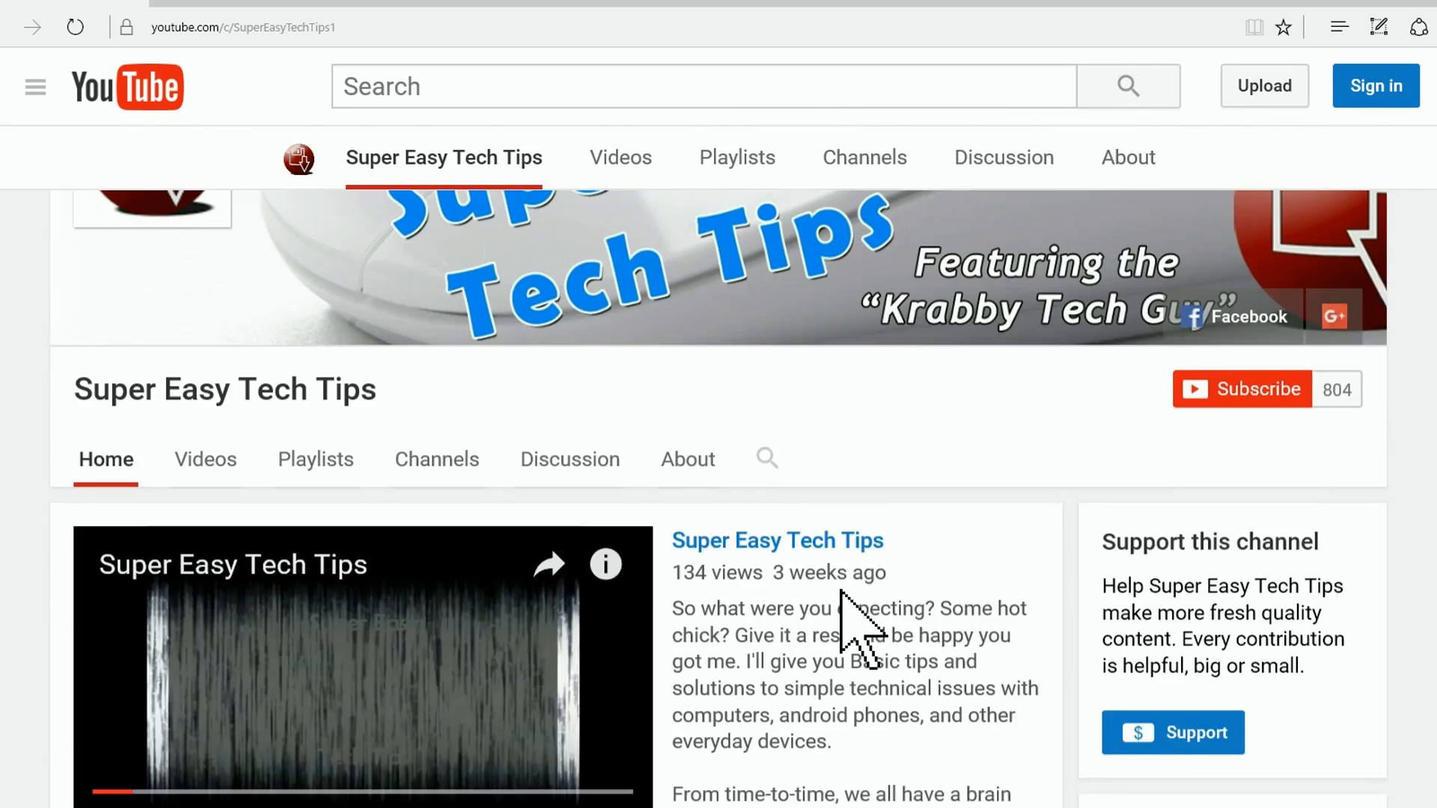
scroll(up, 3)
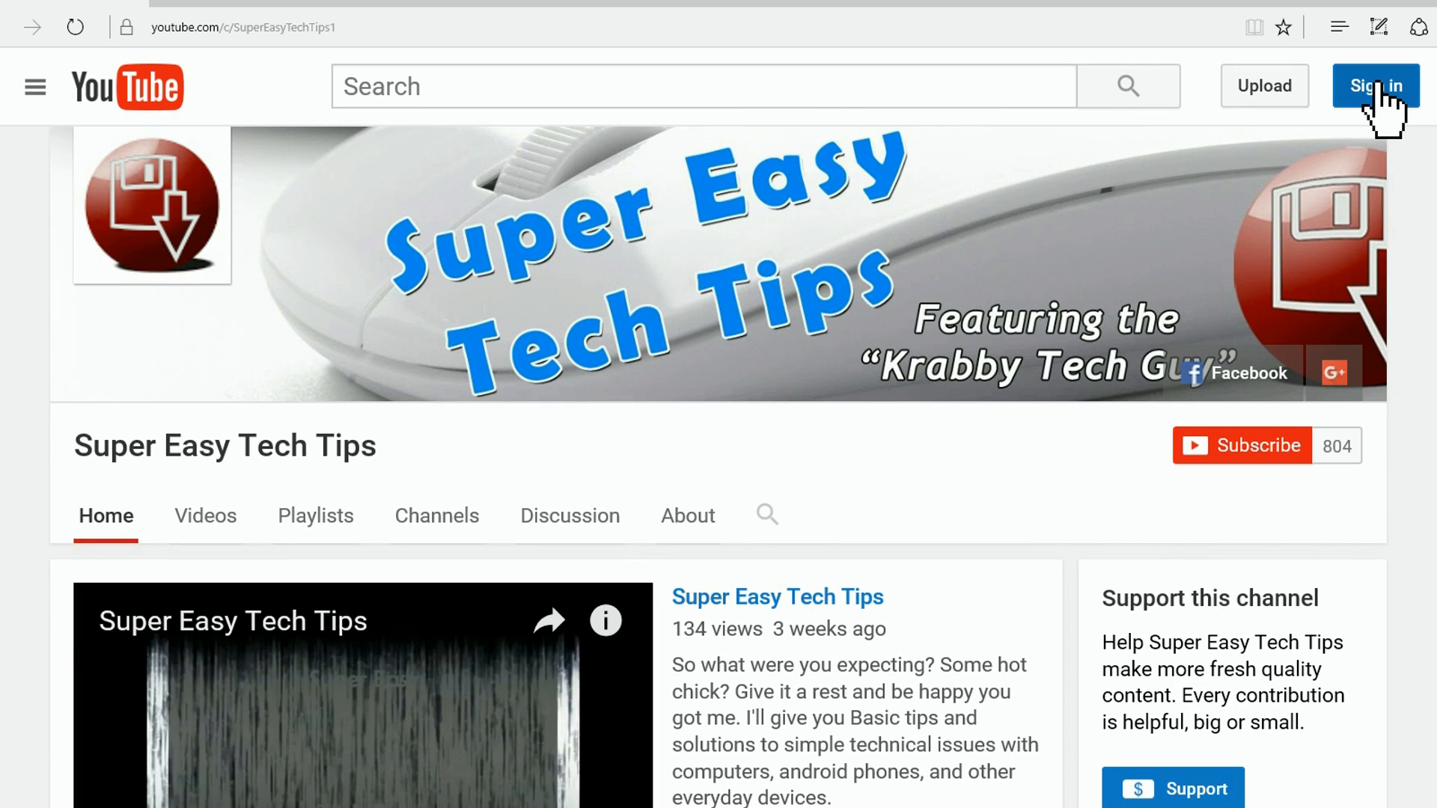
click(1374, 85)
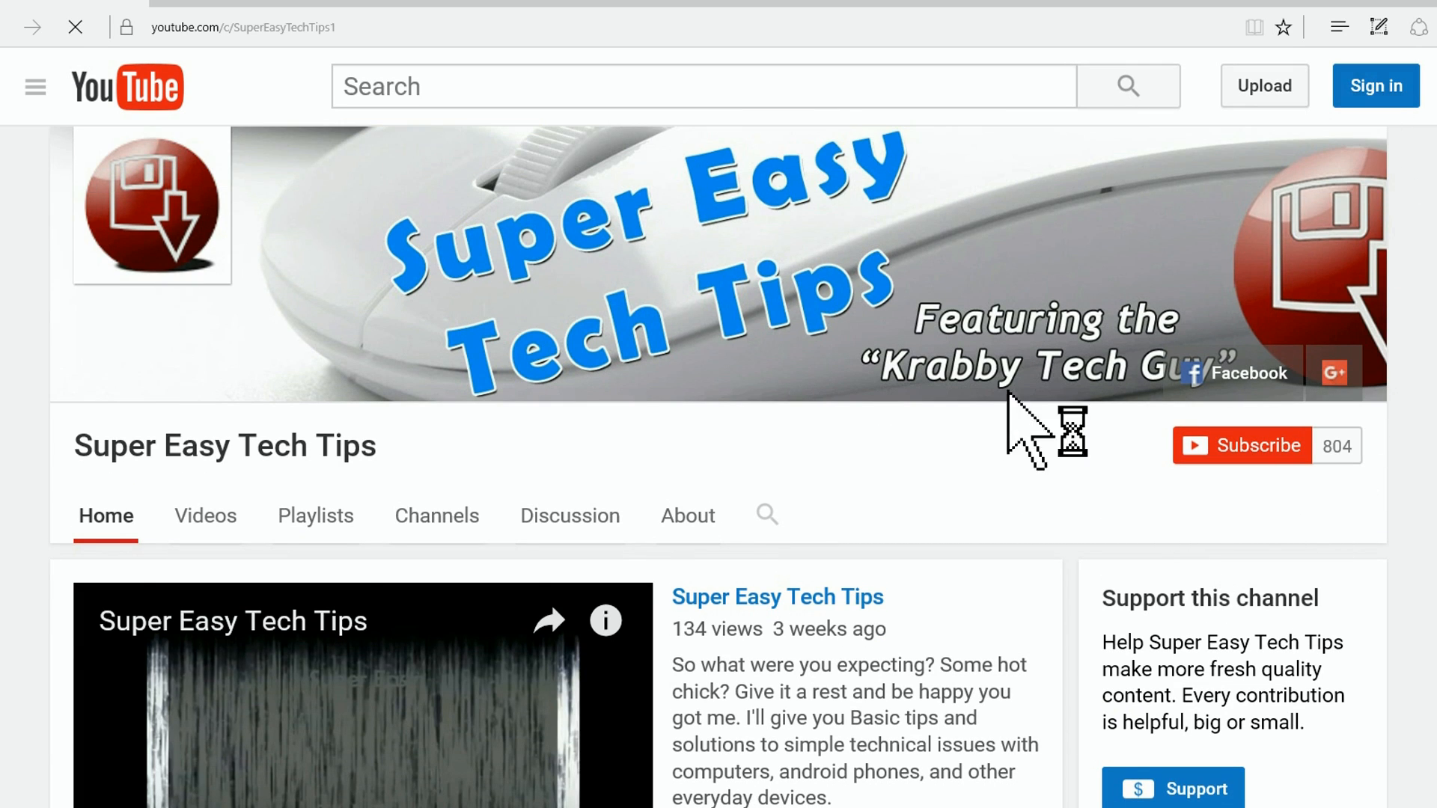
click(1373, 85)
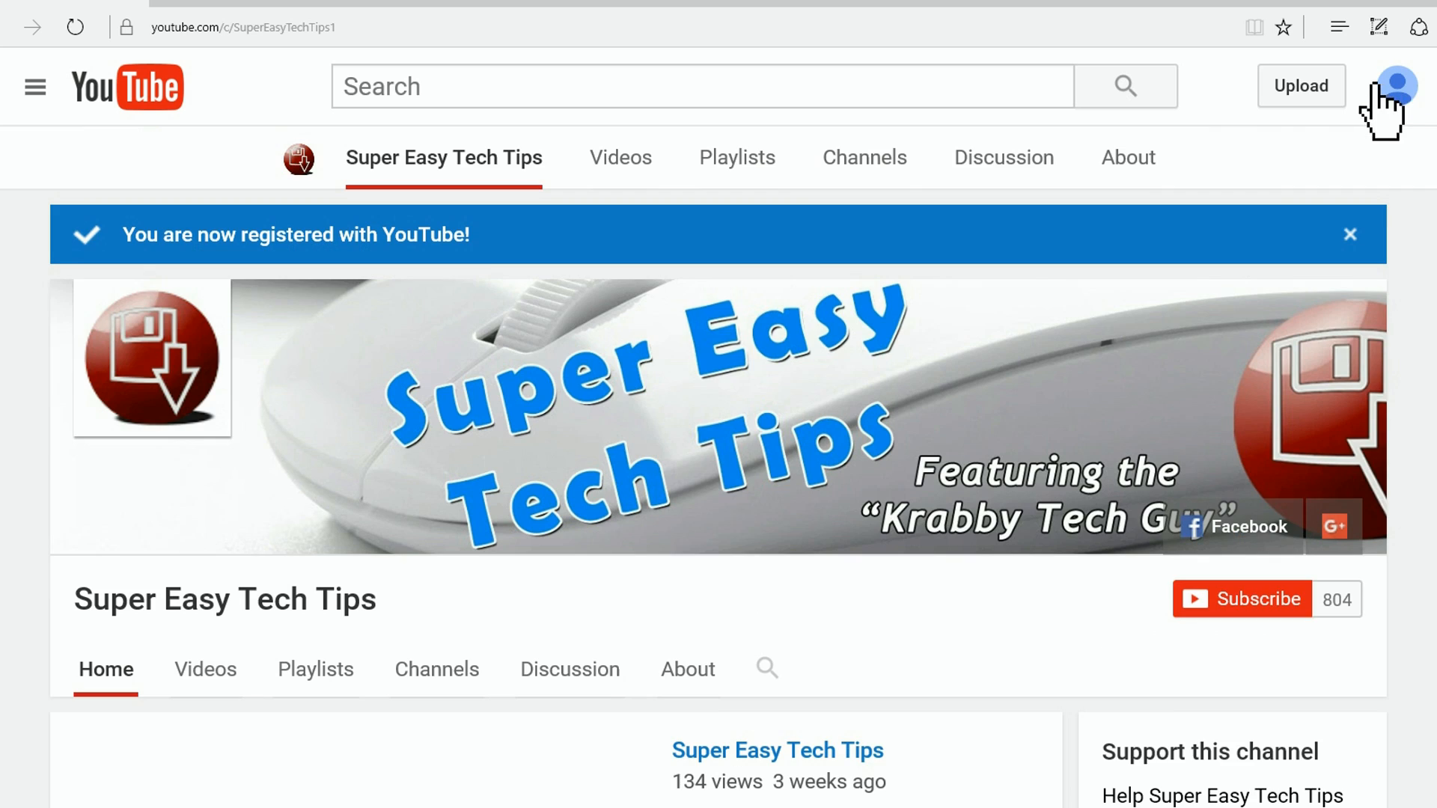
scroll(down, 3)
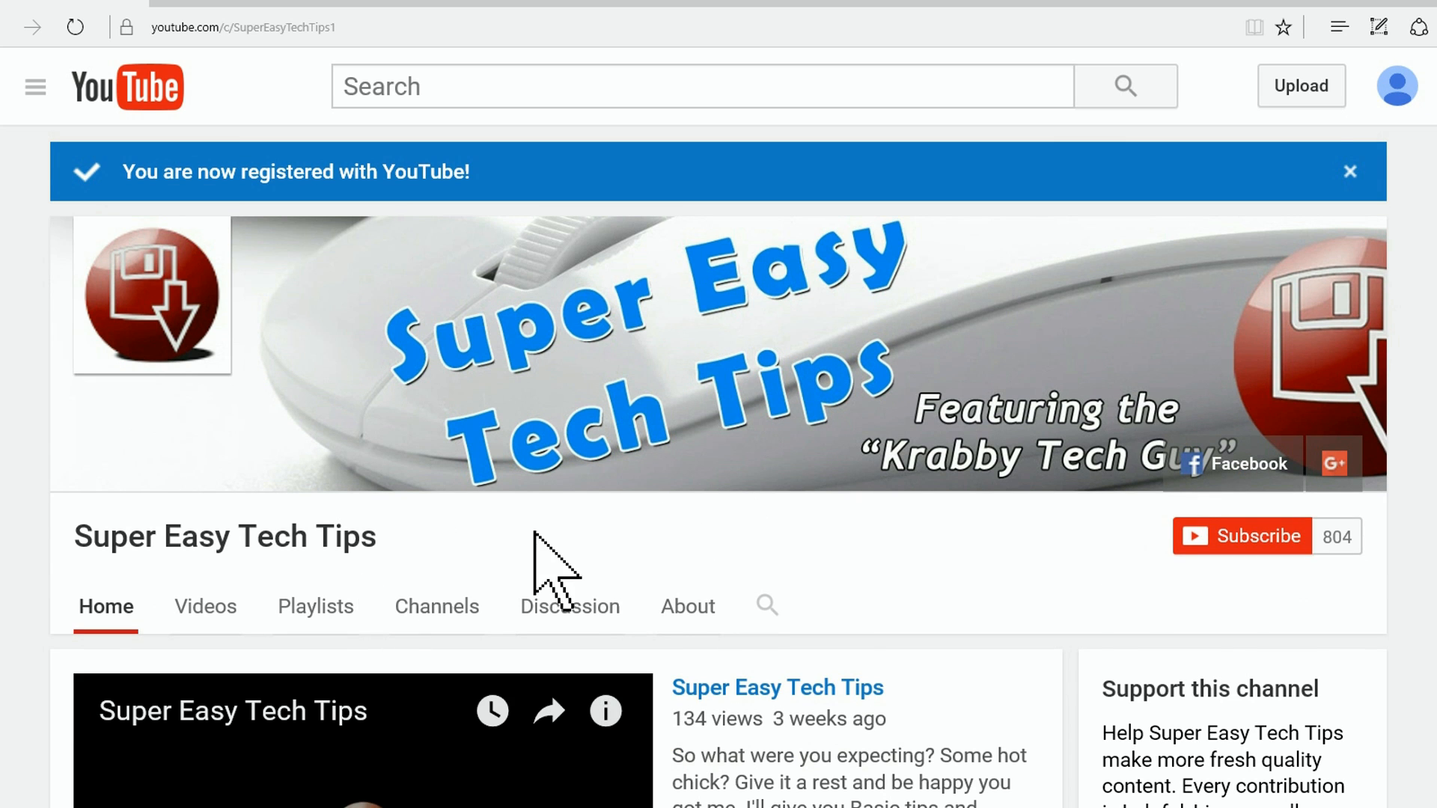
Step: Subscribe to Super Easy Tech Tips and scroll down to its created playlists
scroll(down, 3)
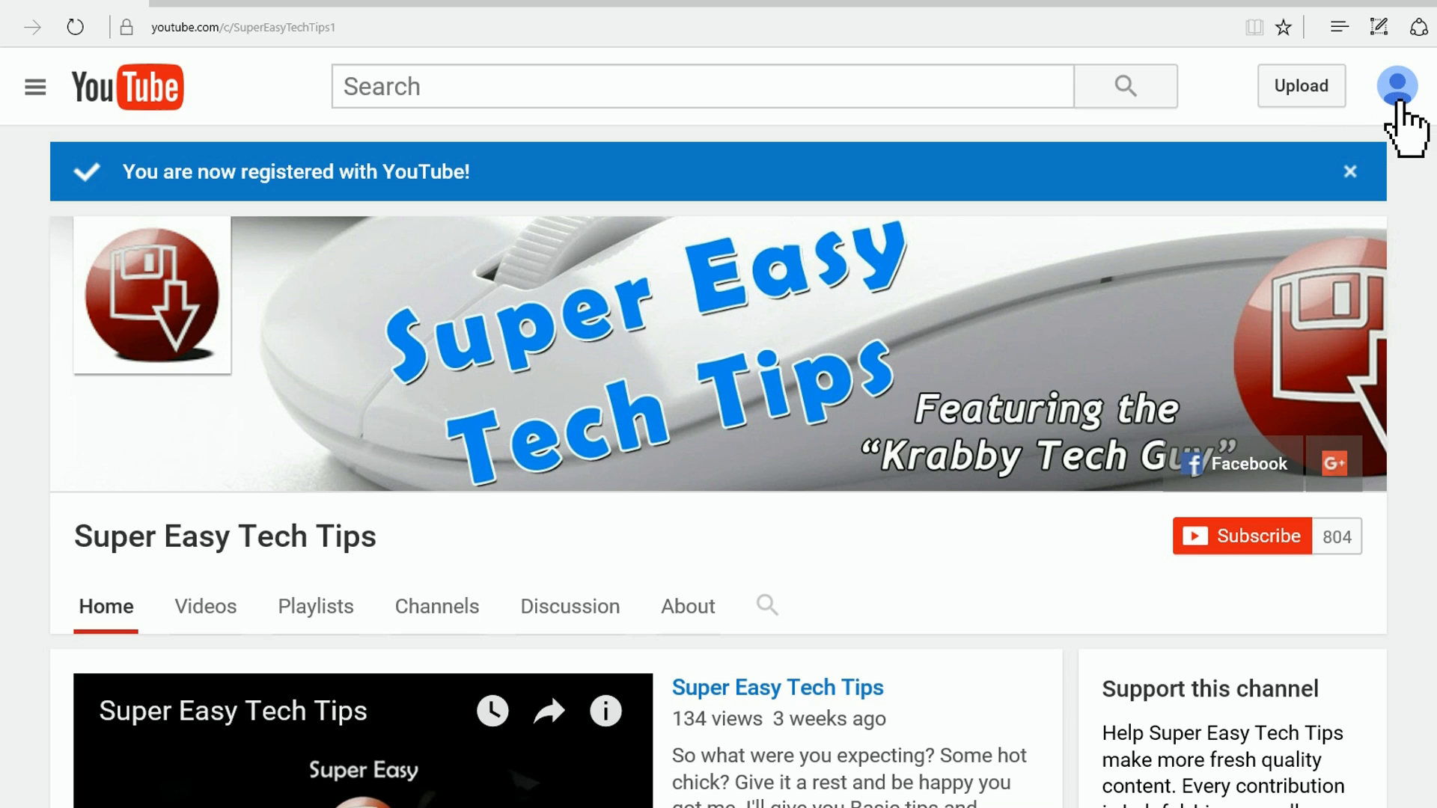
mouse_move(1232, 550)
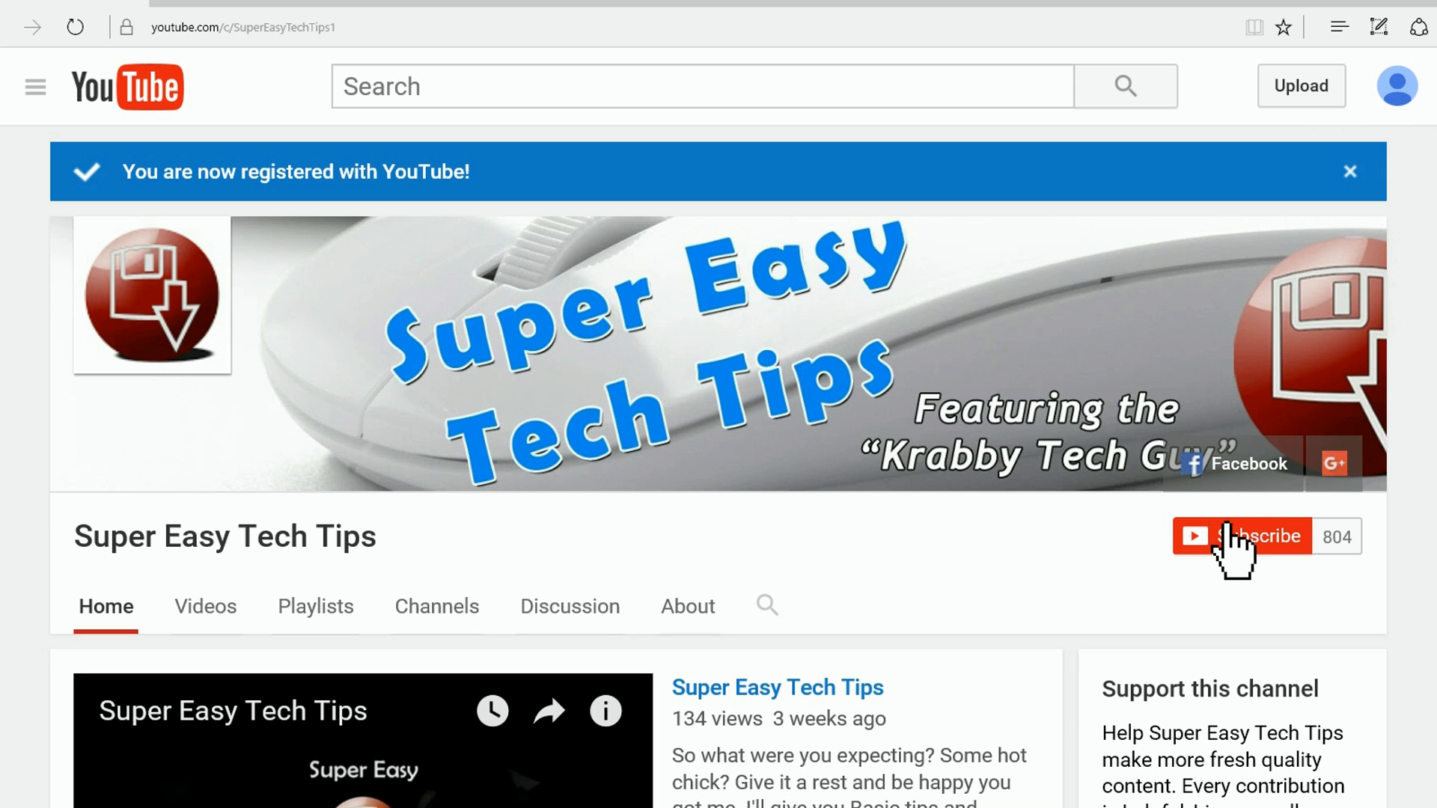
mouse_move(1232, 559)
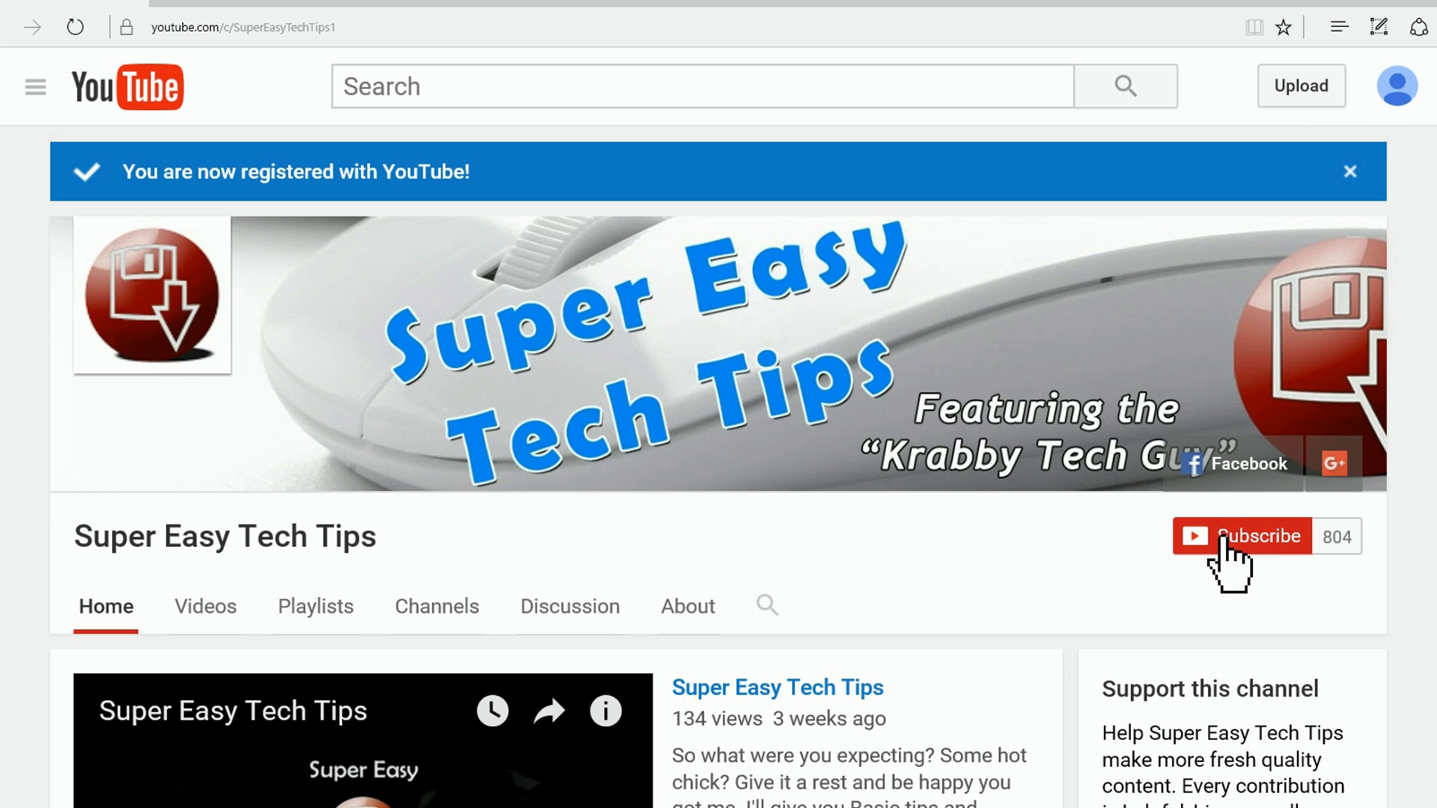
click(1256, 535)
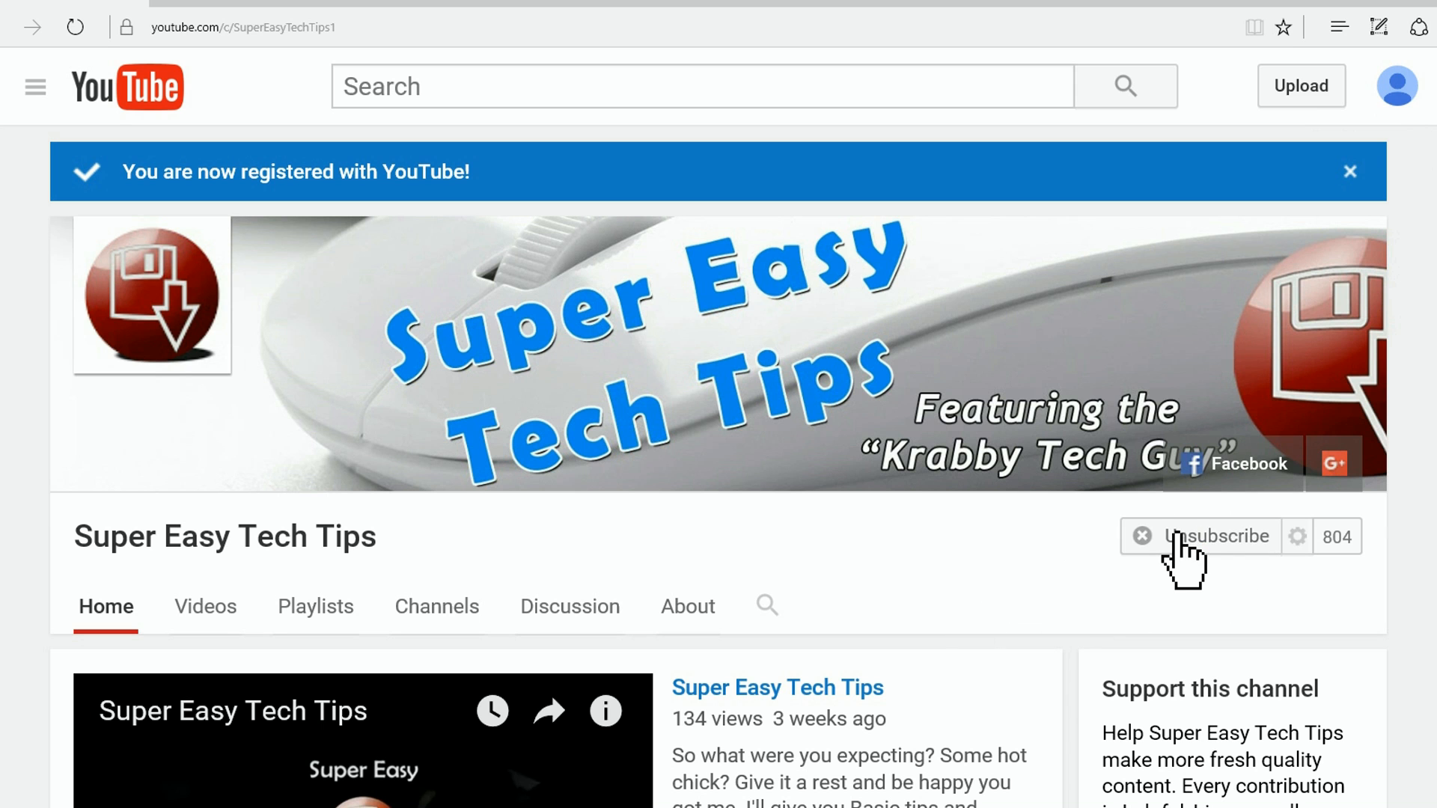
scroll(down, 3)
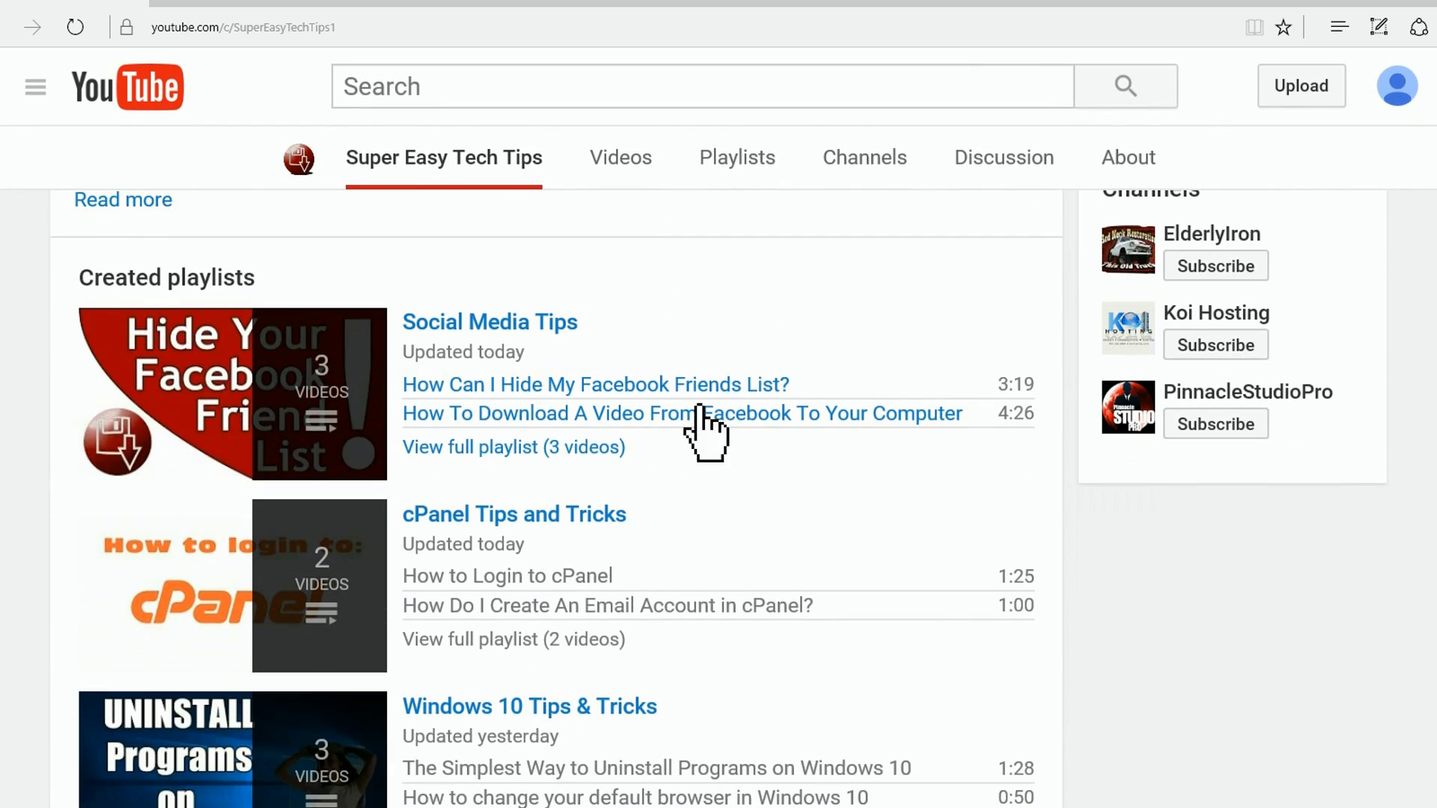
mouse_move(431, 395)
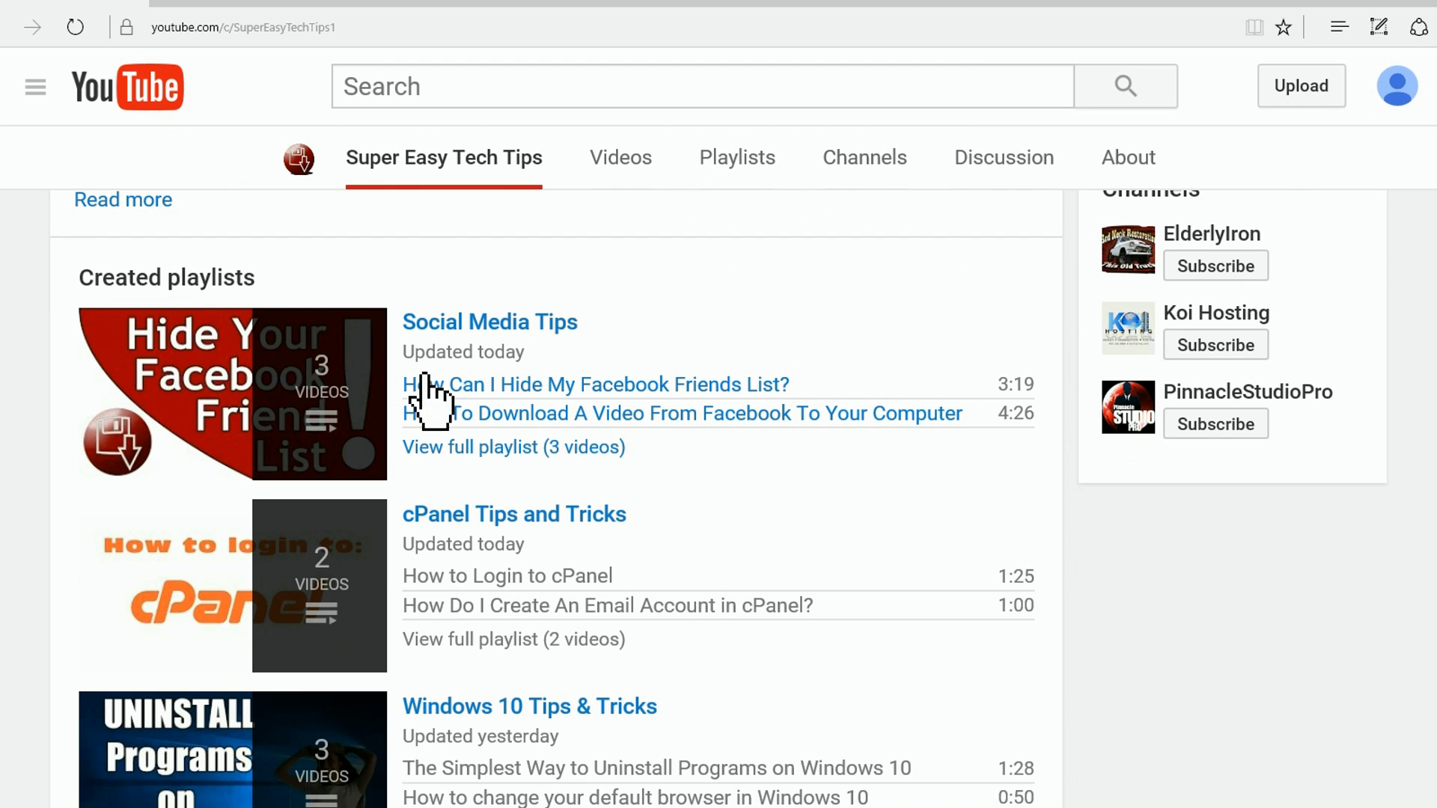
mouse_move(357, 449)
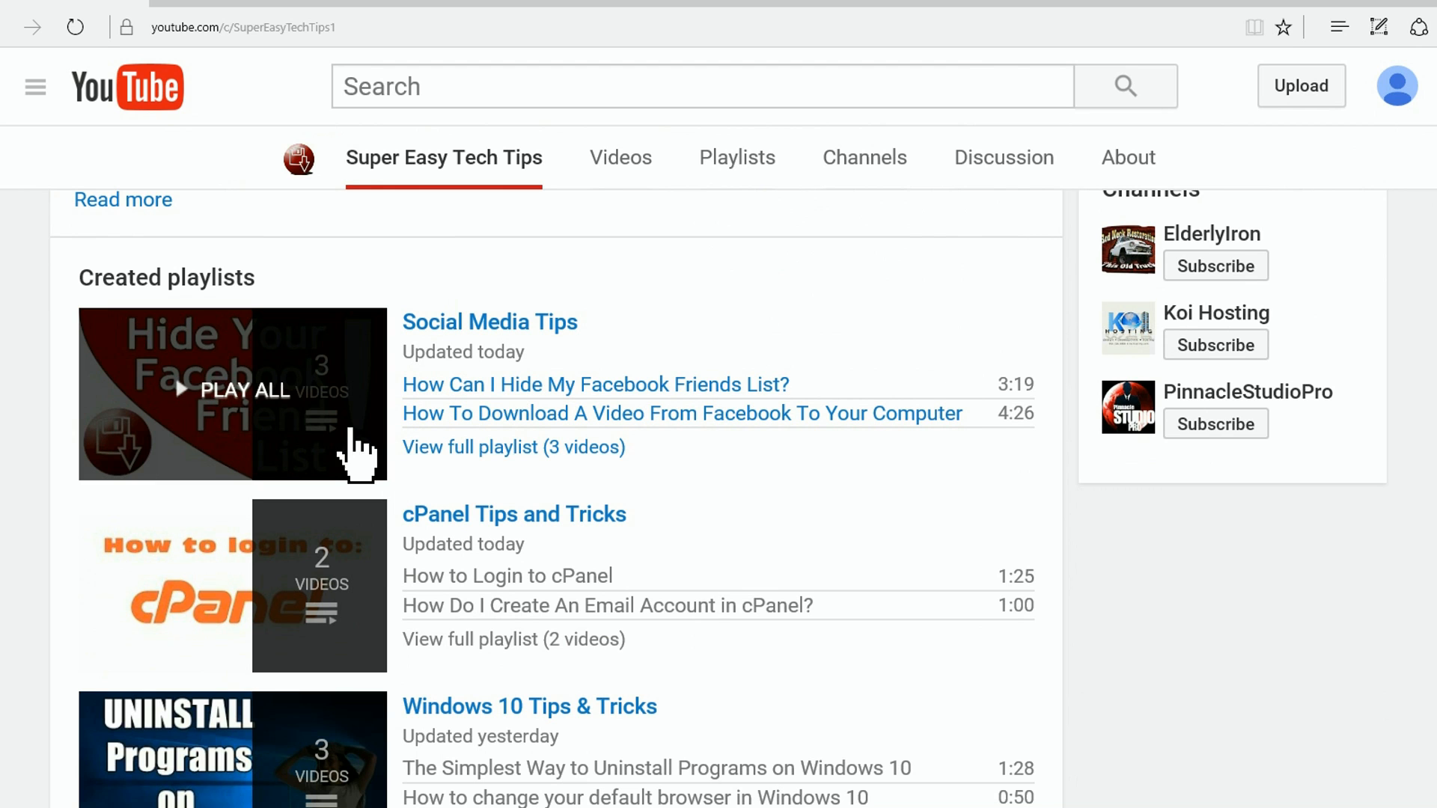